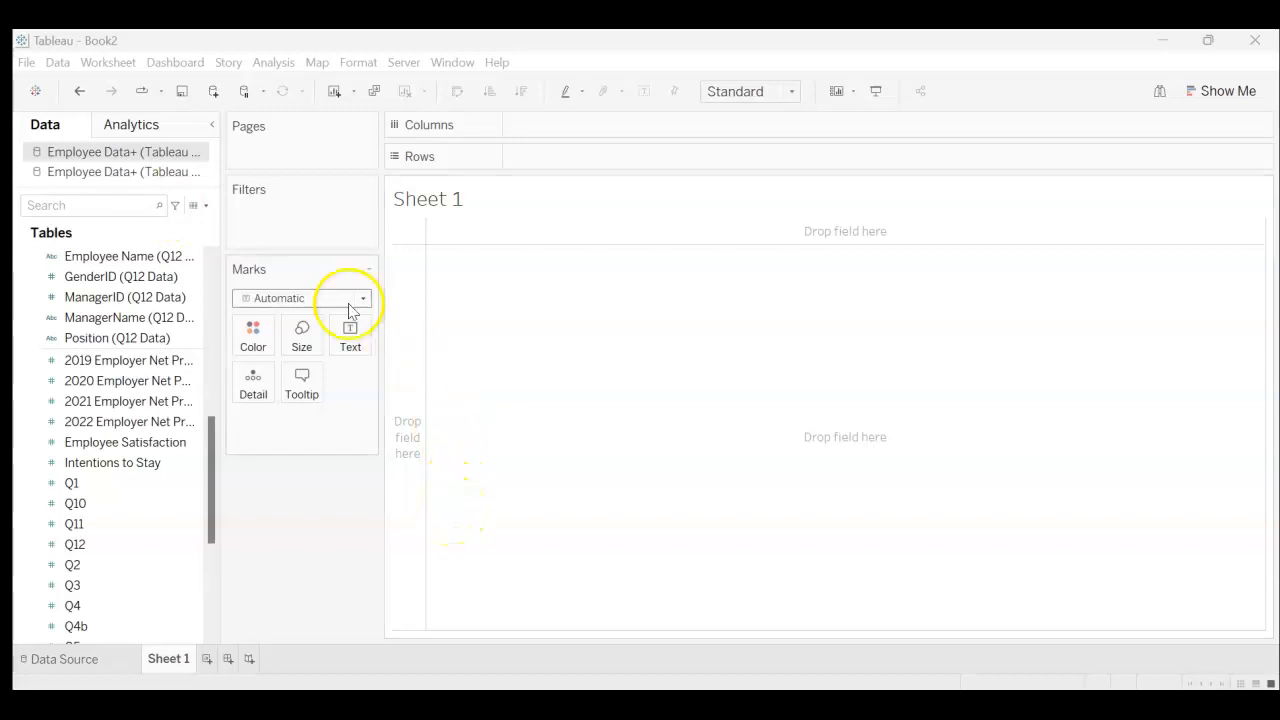
pyautogui.moveTo(360, 460)
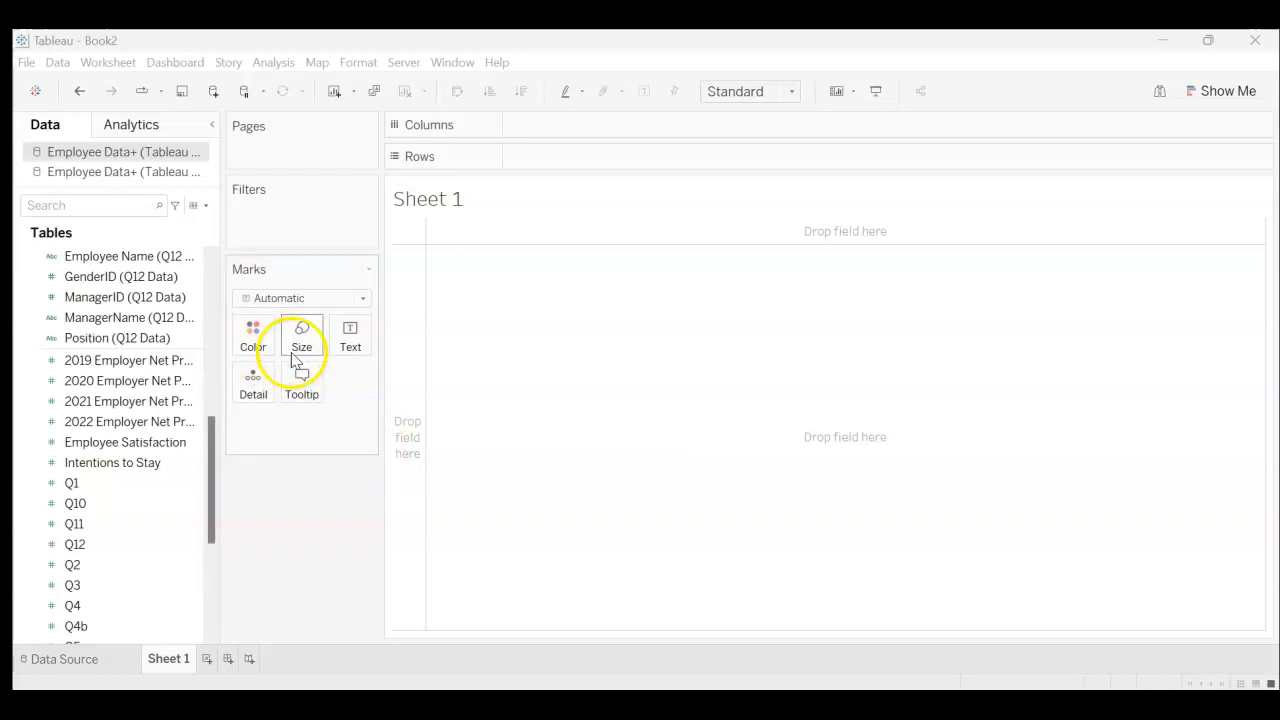
pyautogui.moveTo(360, 516)
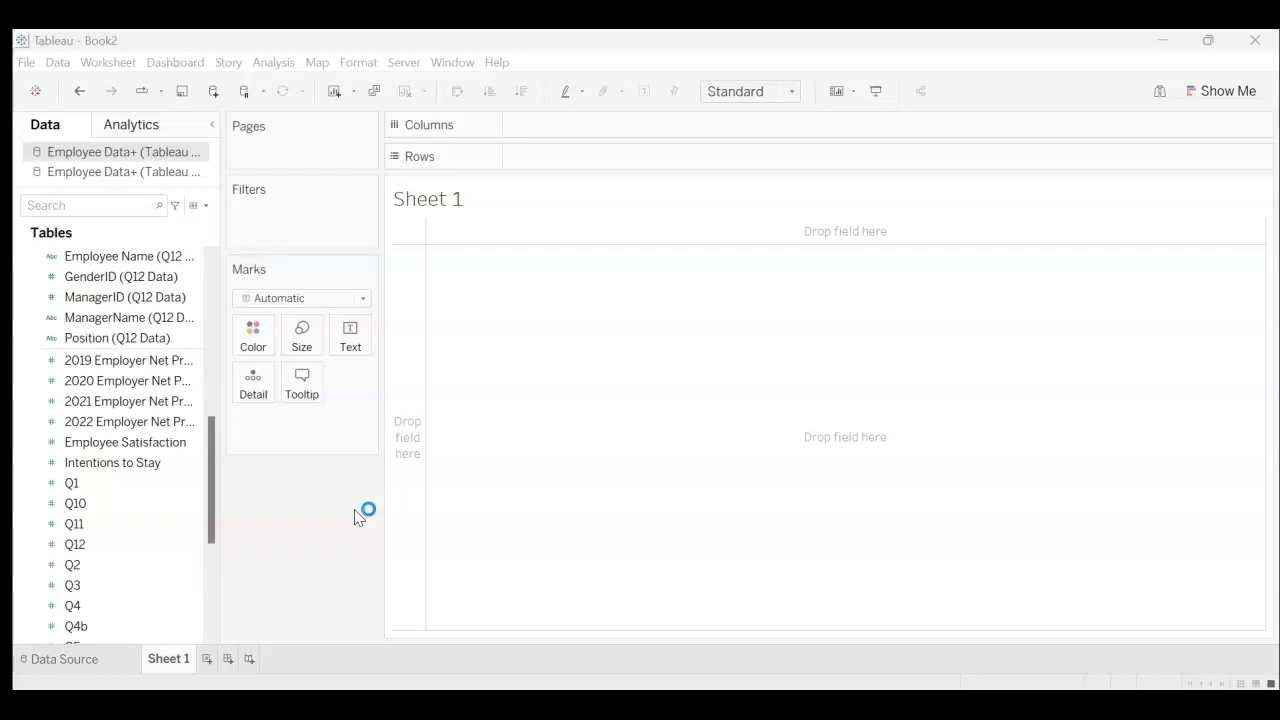
pyautogui.moveTo(360, 516)
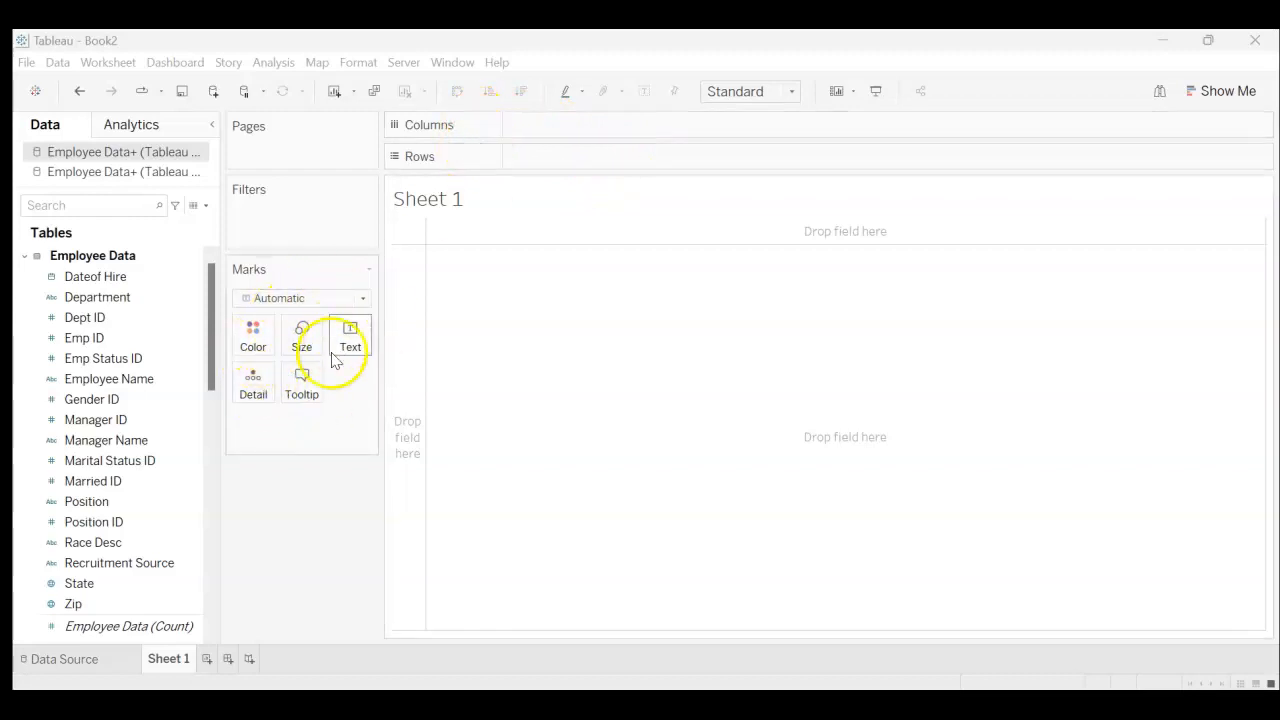
pyautogui.moveTo(332, 414)
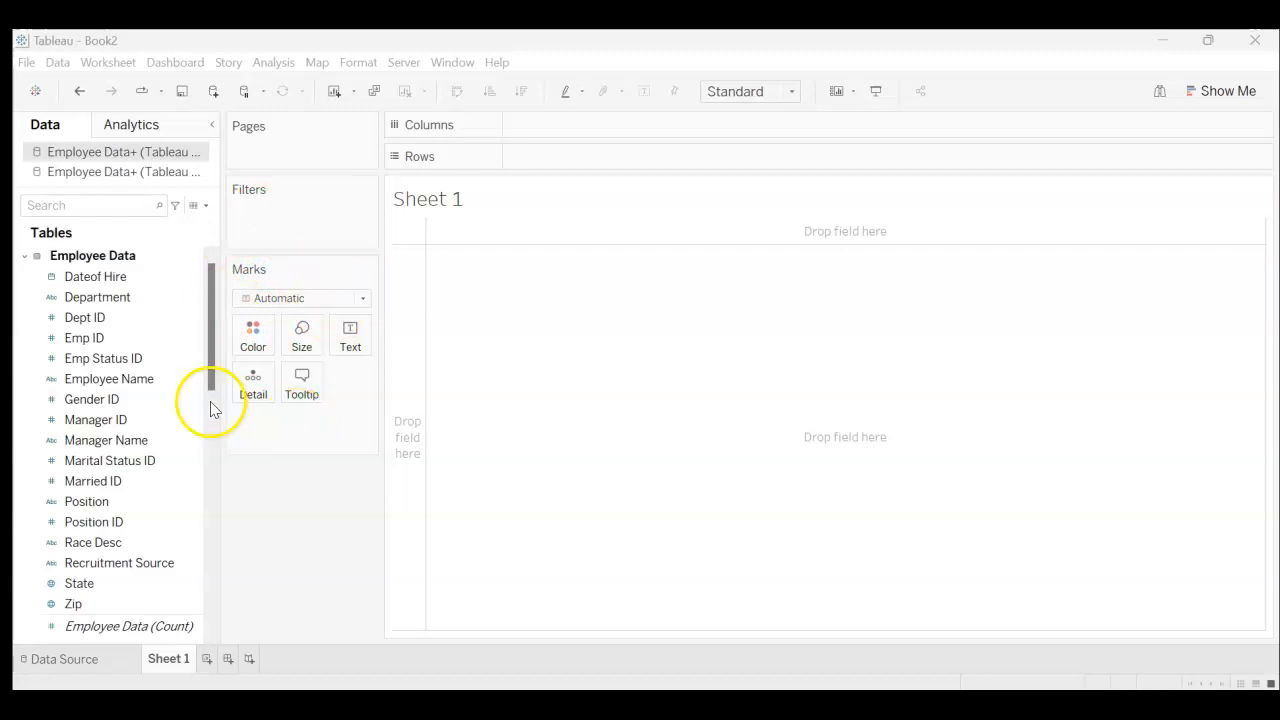
# Step: Lay out Manager Name on Columns and SUM(Intentions to Stay) on Rows as bars
pyautogui.click(104, 440)
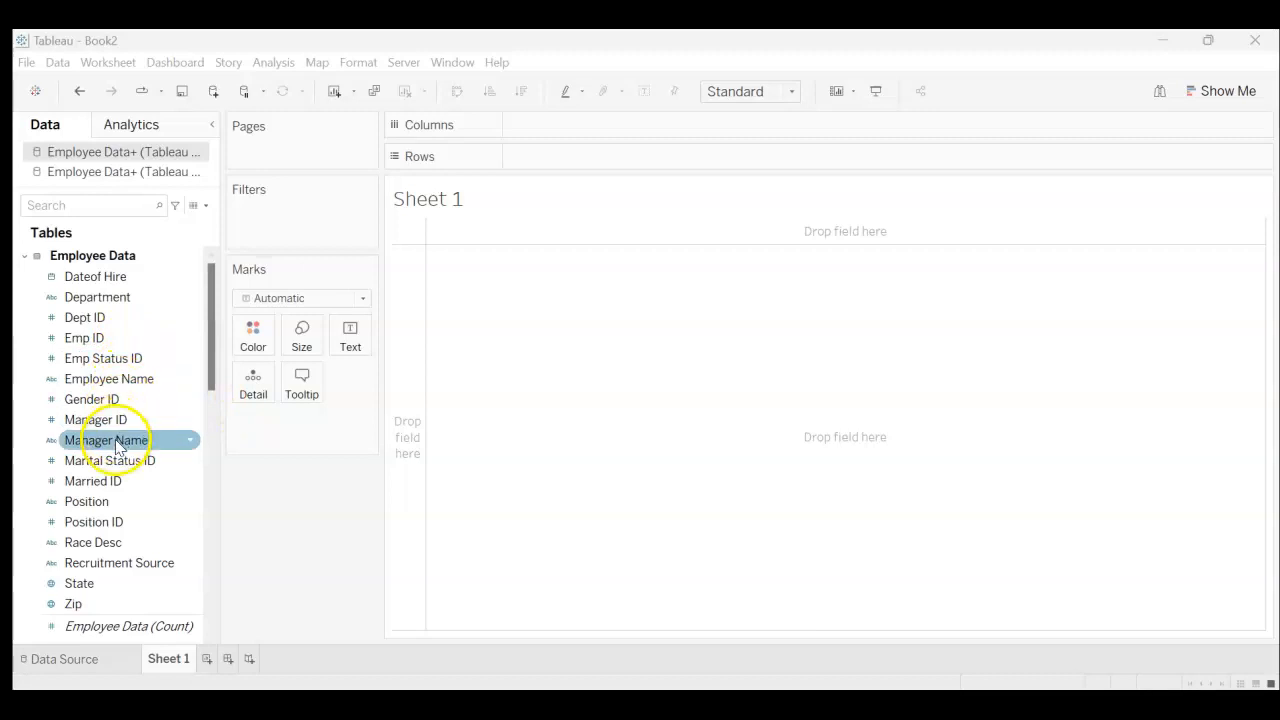
pyautogui.moveTo(104, 440); pyautogui.dragTo(560, 124)
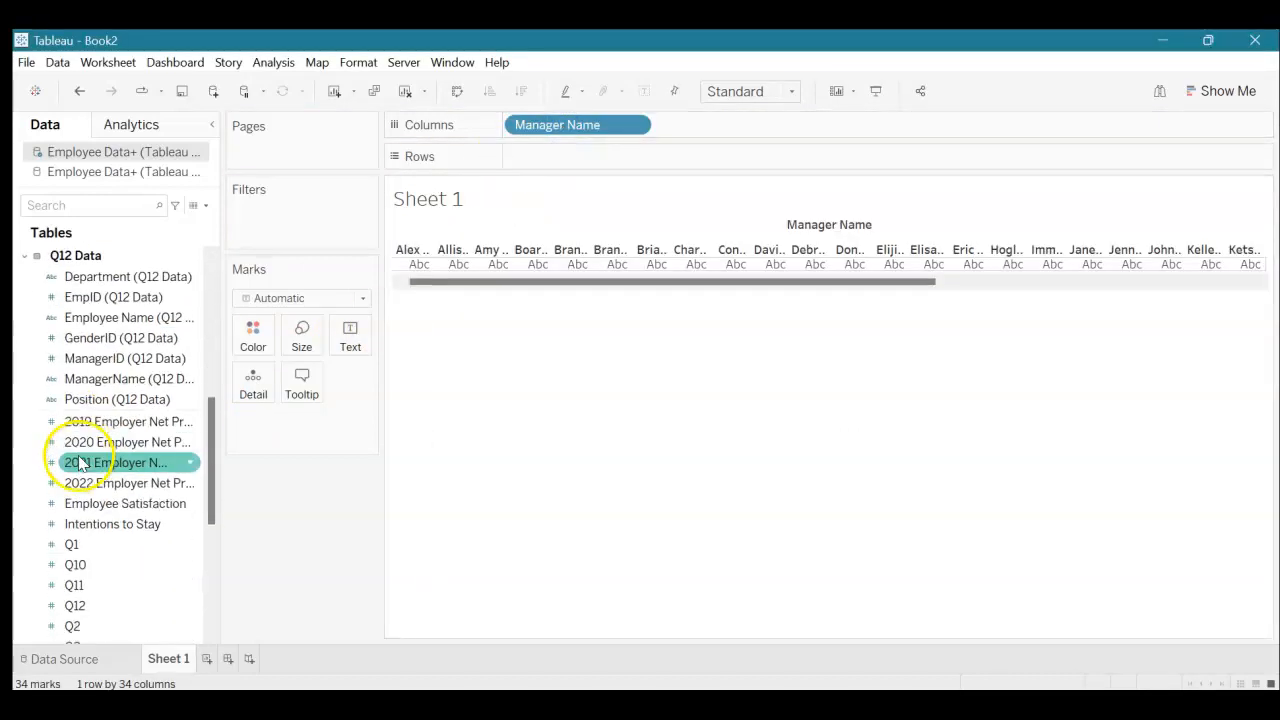
pyautogui.click(112, 524)
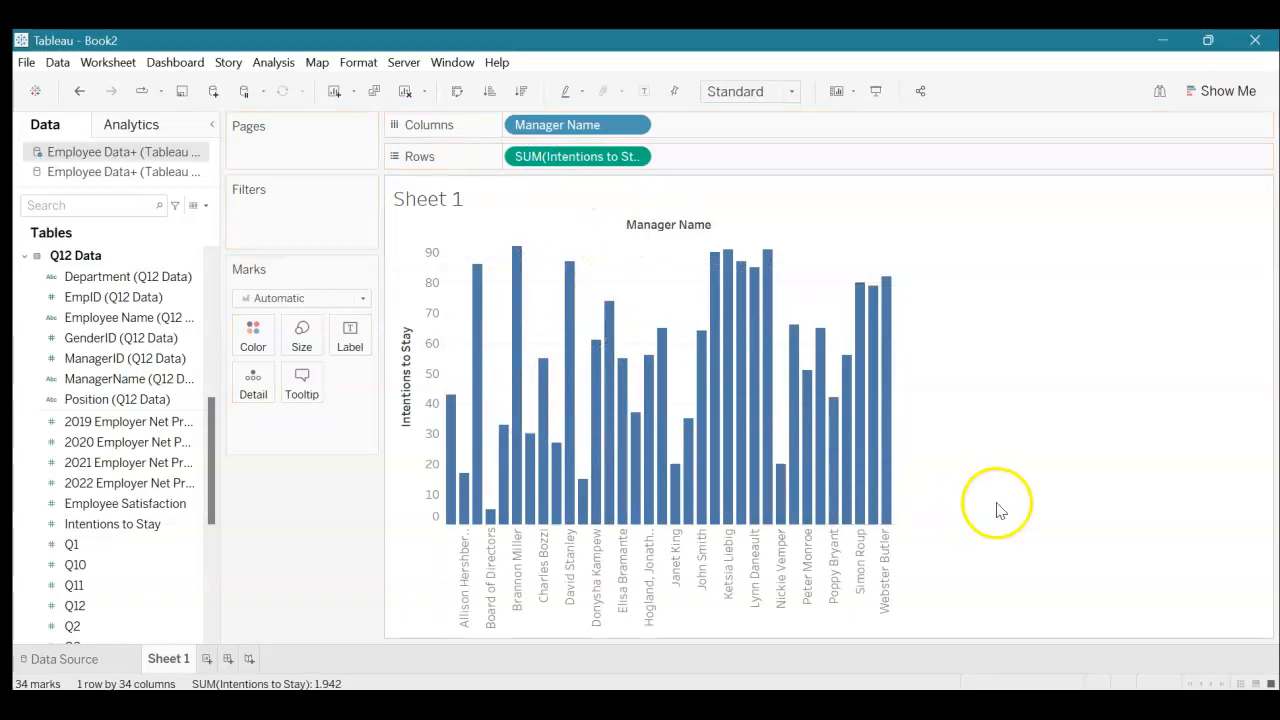
pyautogui.moveTo(530, 440)
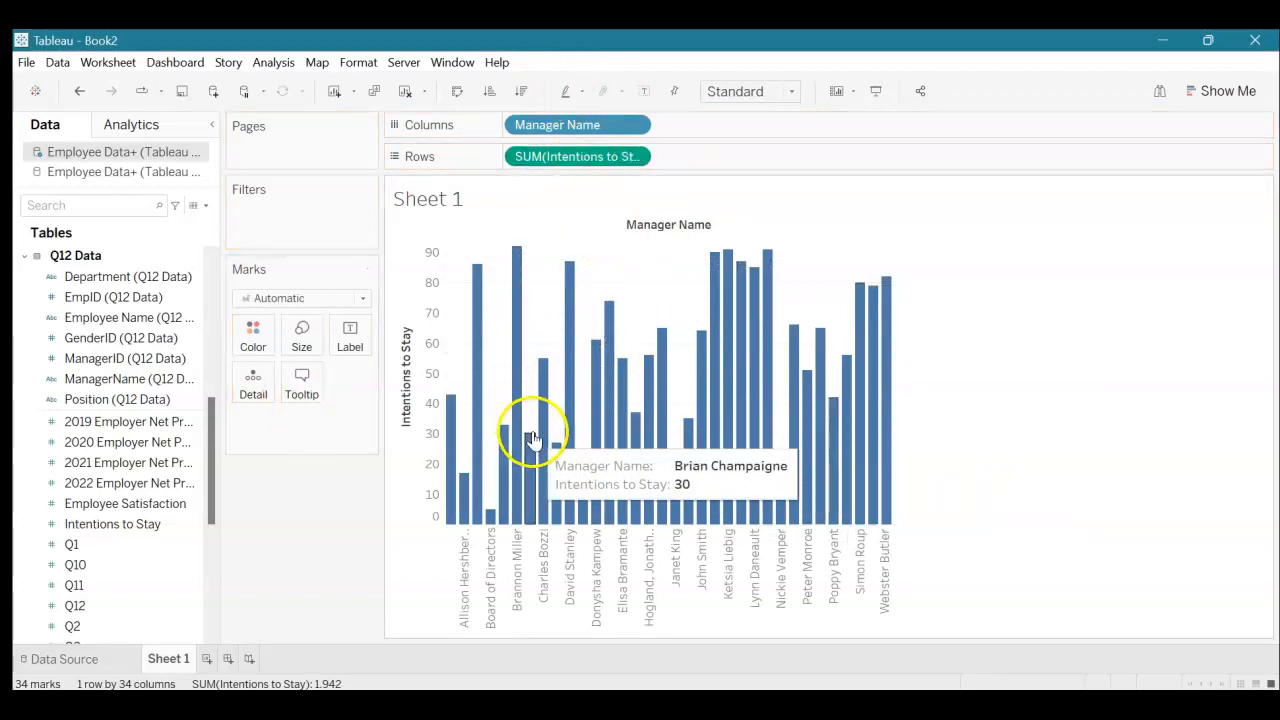
pyautogui.moveTo(340, 488)
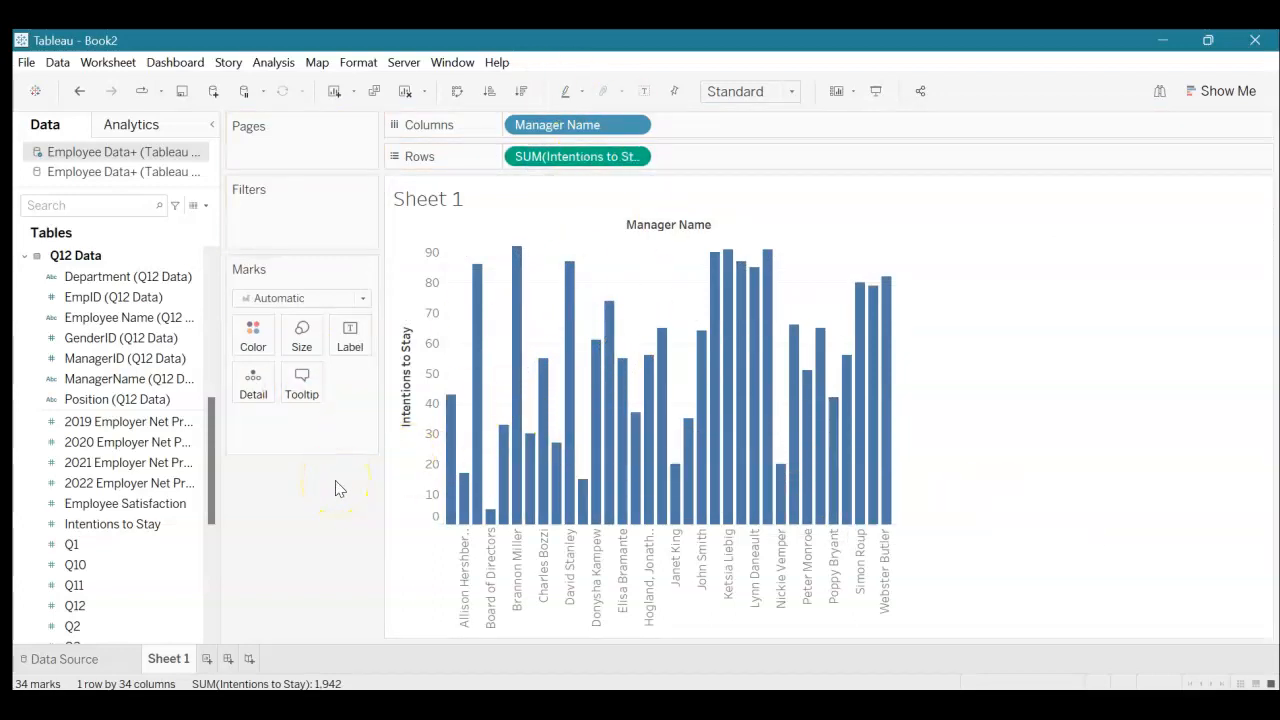
# Step: Colour the manager bars by GenderID, splitting each into female and male portions
pyautogui.click(120, 336)
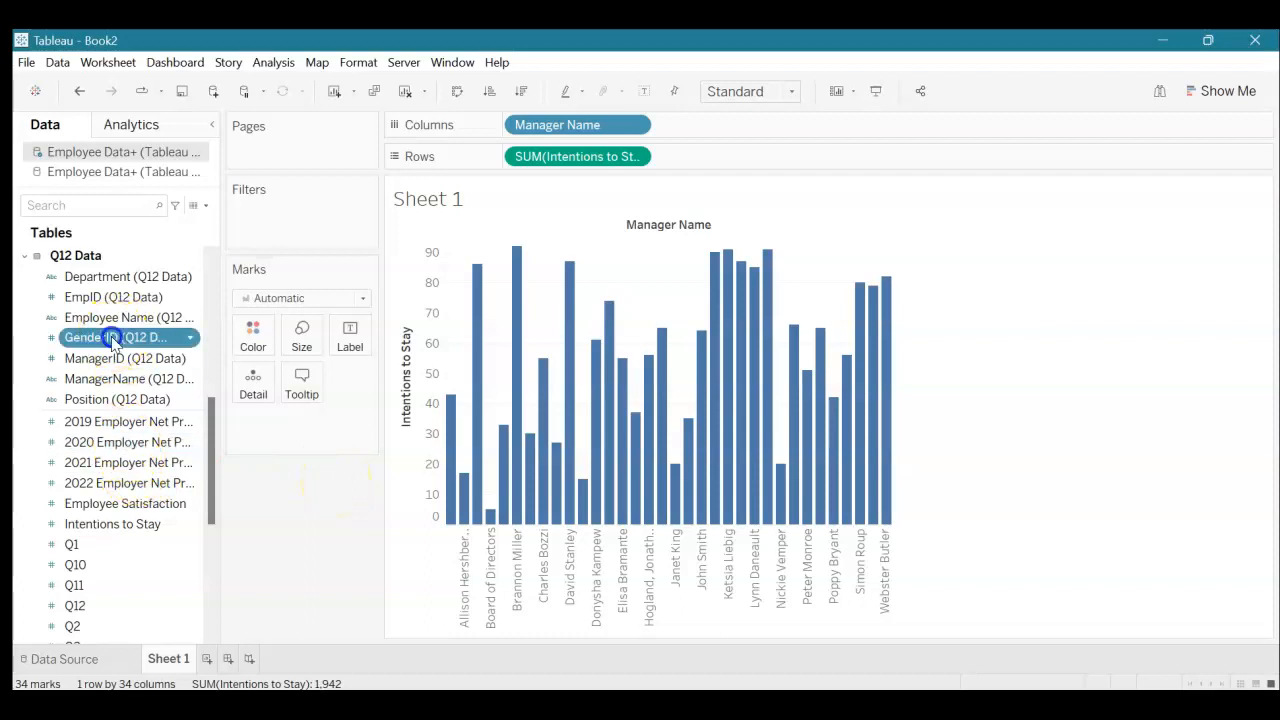
pyautogui.moveTo(112, 336); pyautogui.dragTo(248, 344)
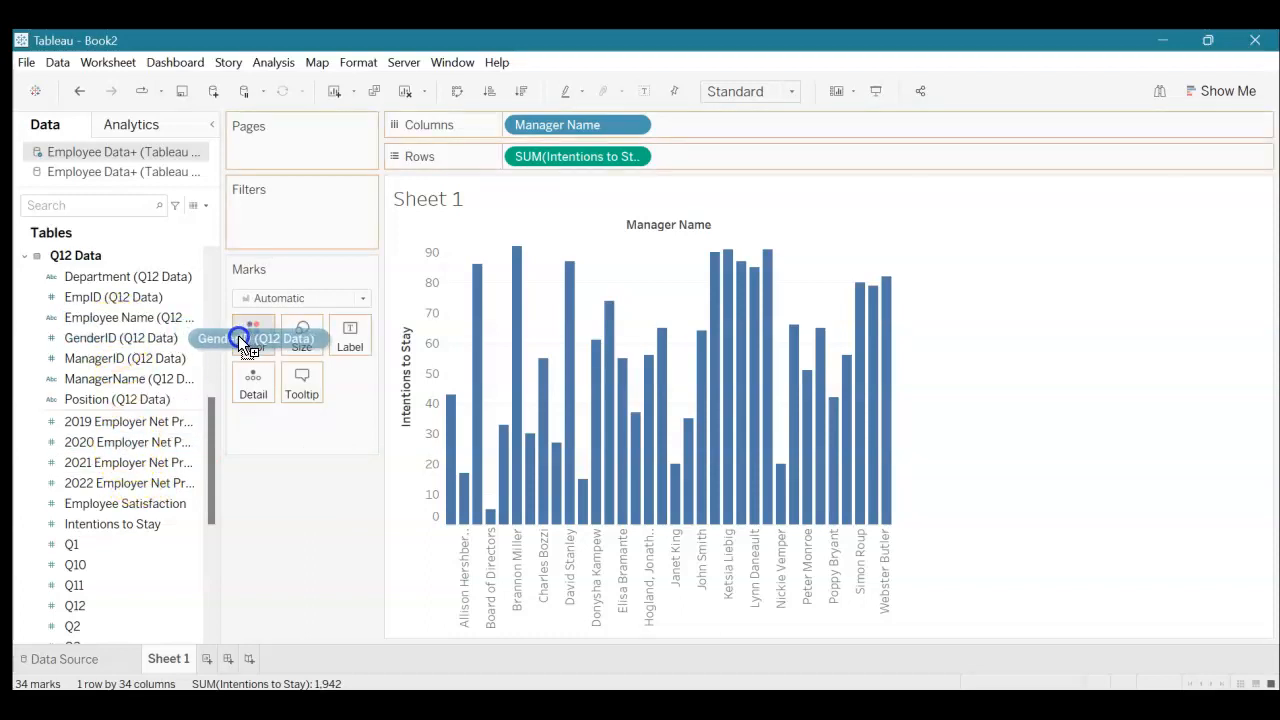
pyautogui.moveTo(240, 340); pyautogui.dragTo(250, 336)
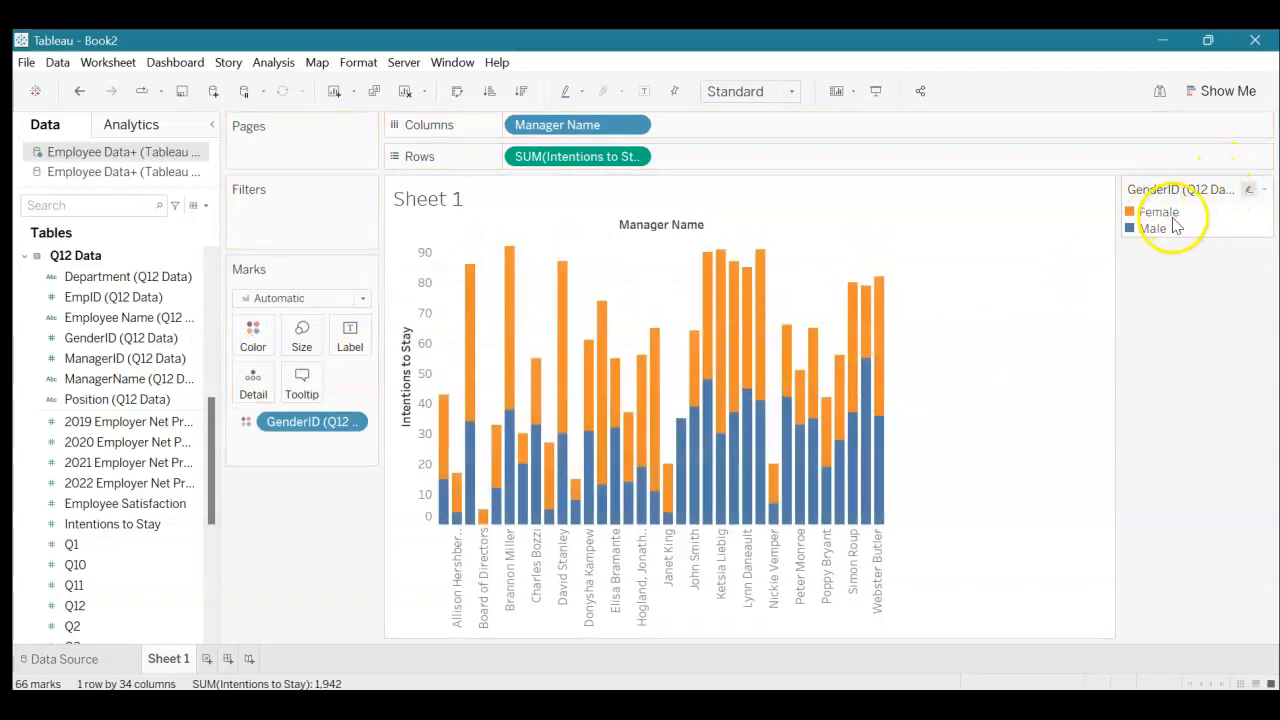
pyautogui.moveTo(1148, 236)
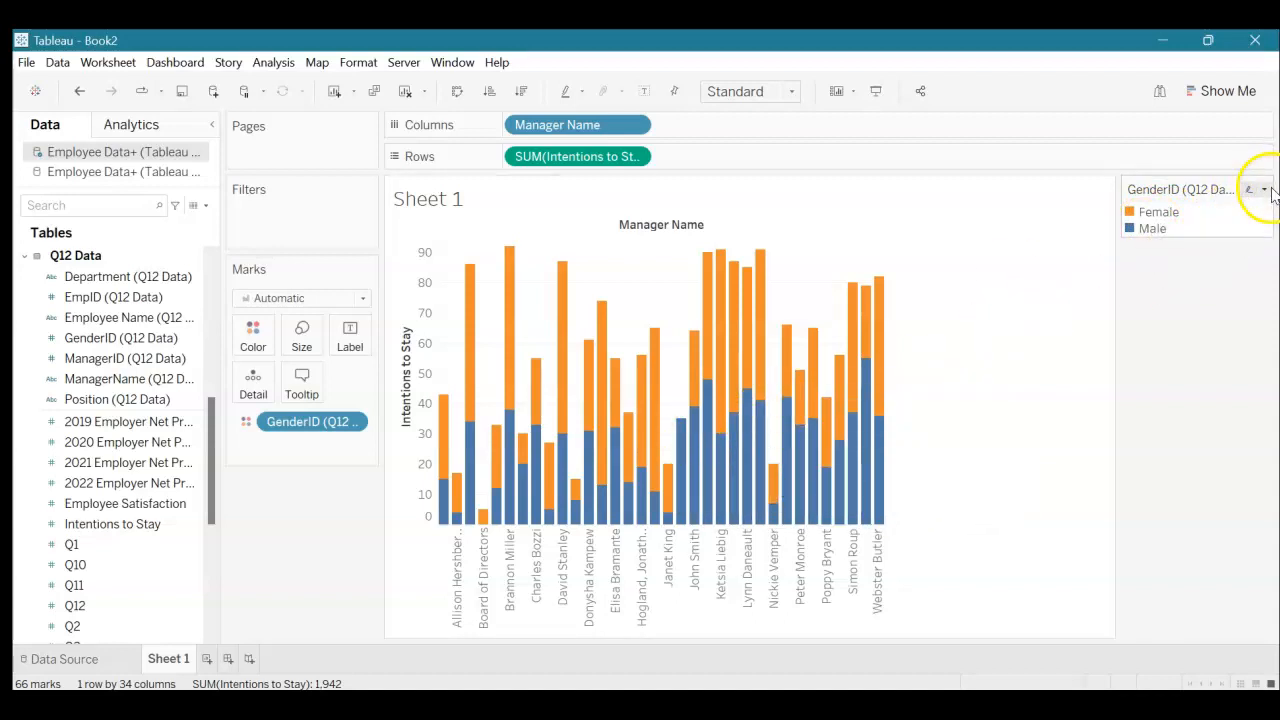
# Step: Recolour the Female portions light pink via Edit Colors, leaving Male blue
pyautogui.click(1264, 188)
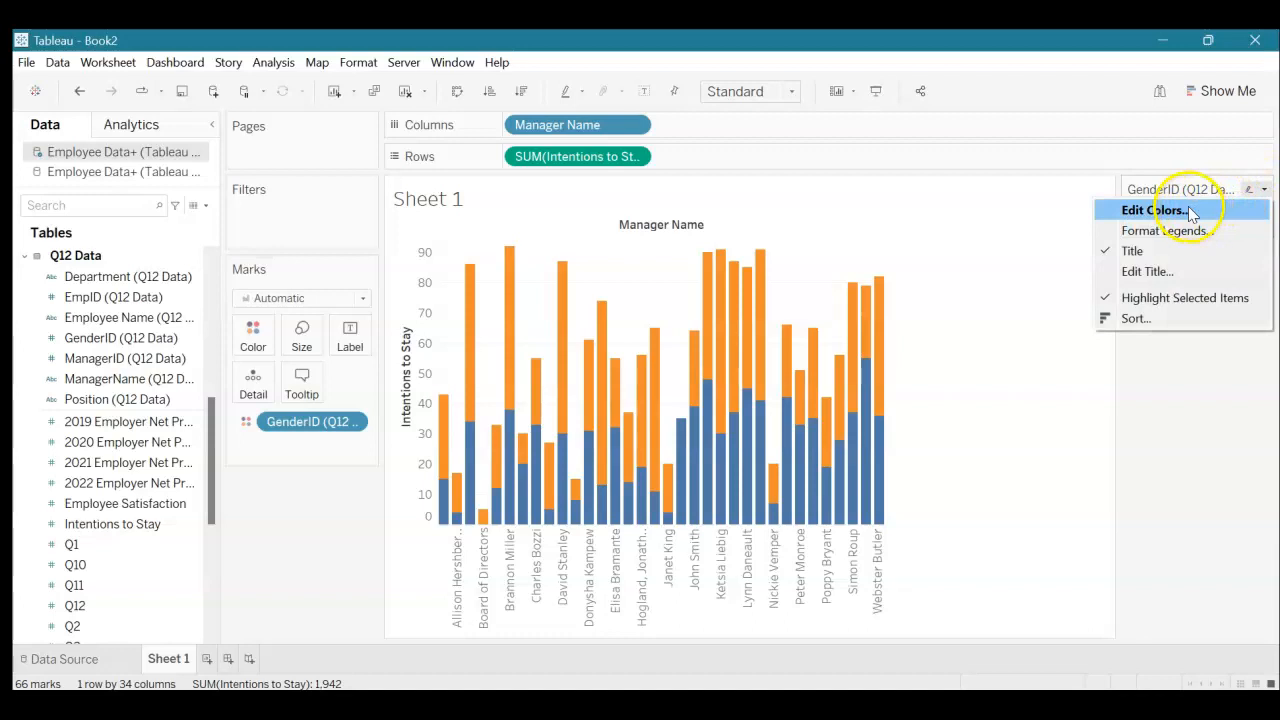
pyautogui.click(1152, 210)
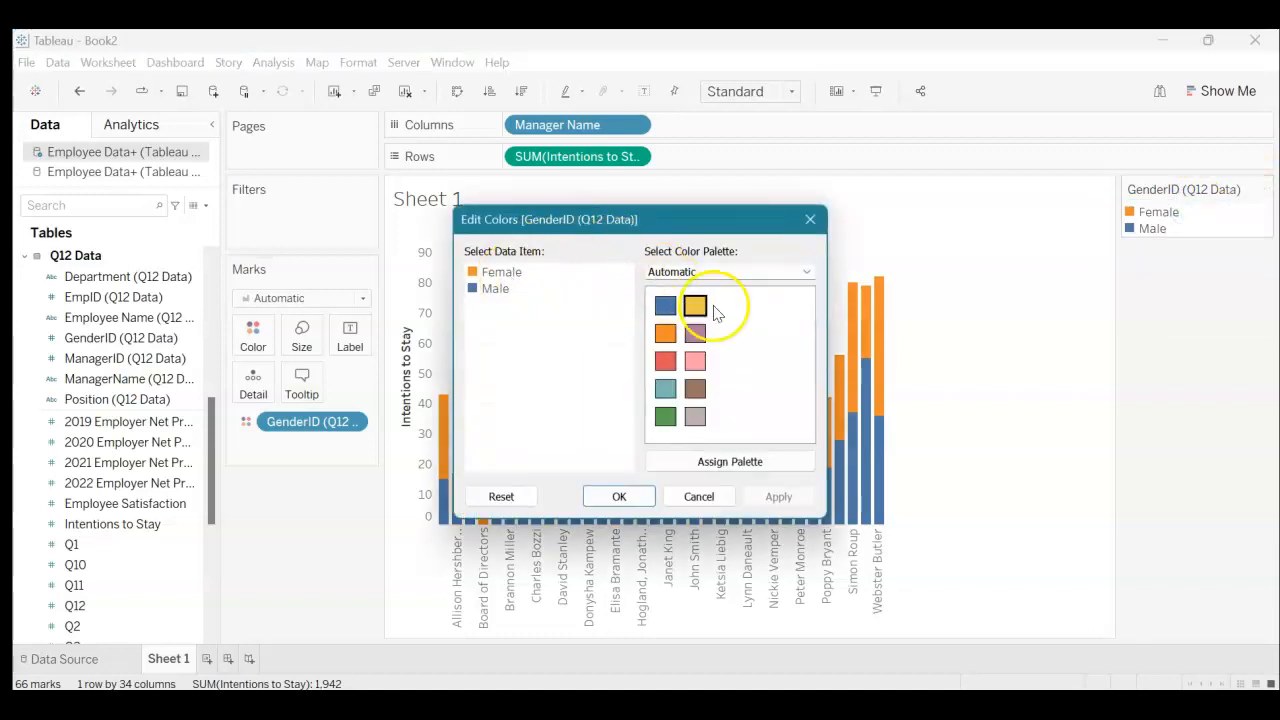
pyautogui.click(620, 496)
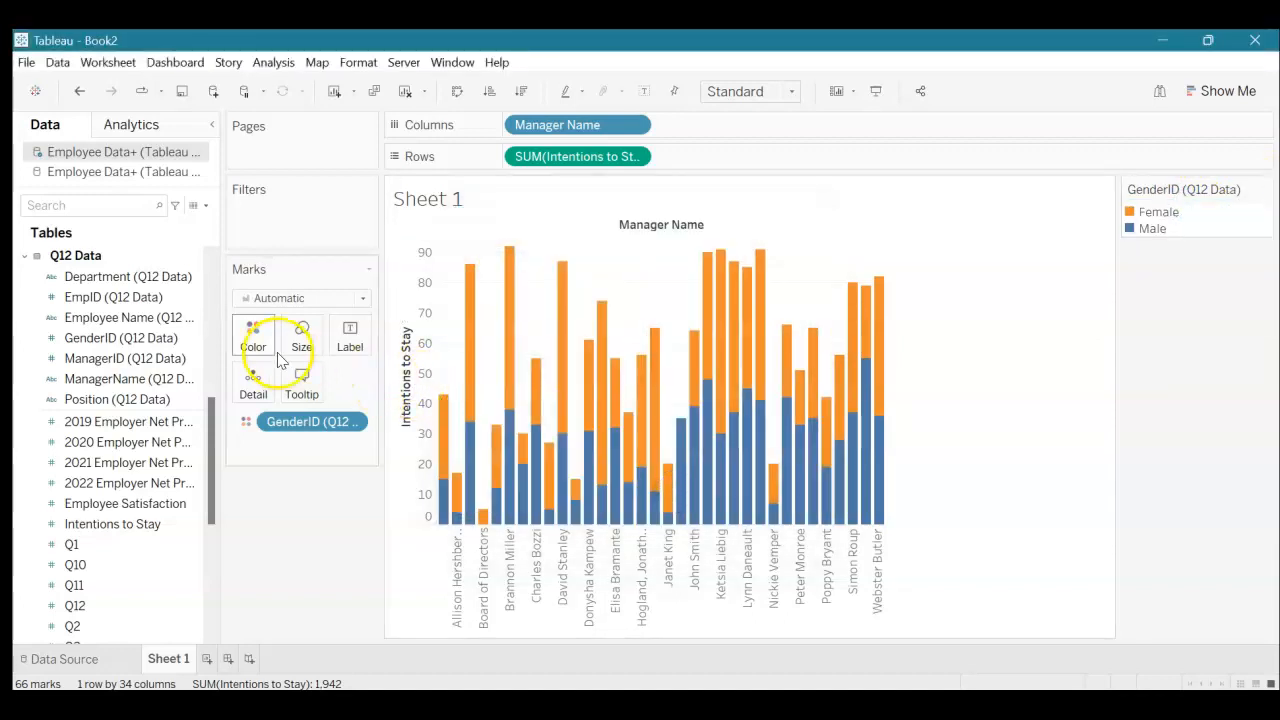
pyautogui.click(254, 336)
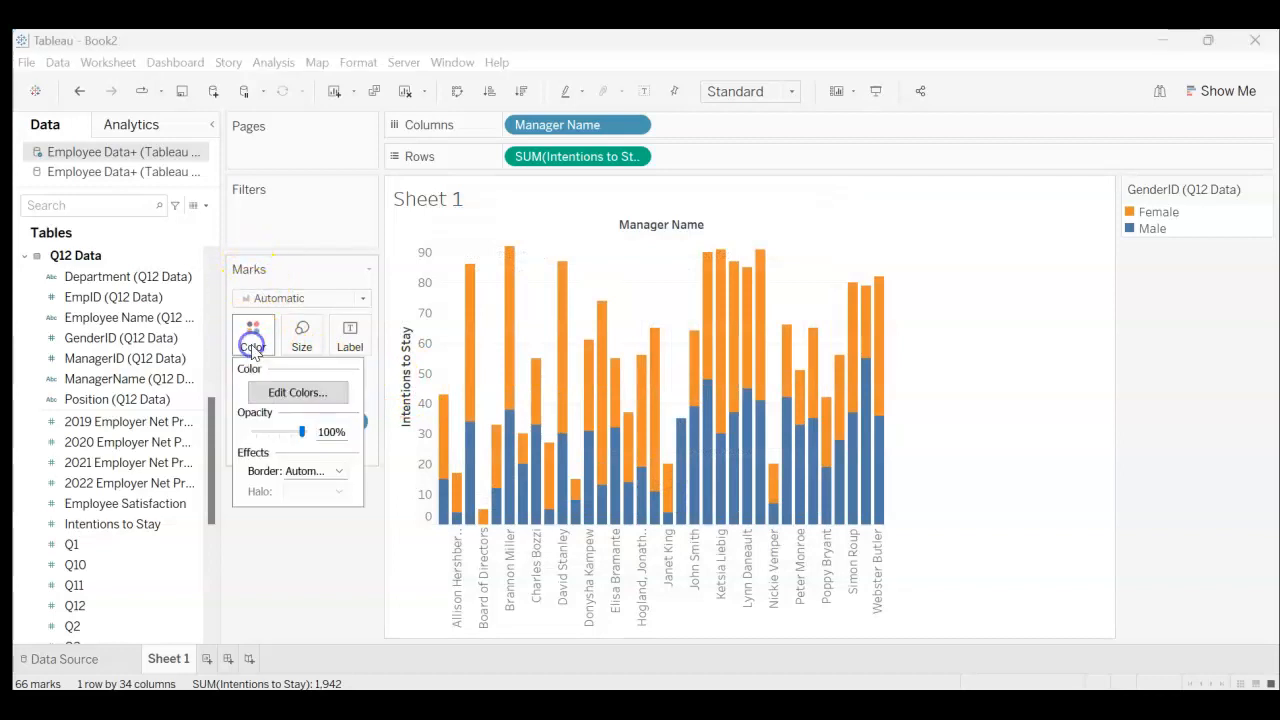
pyautogui.click(296, 390)
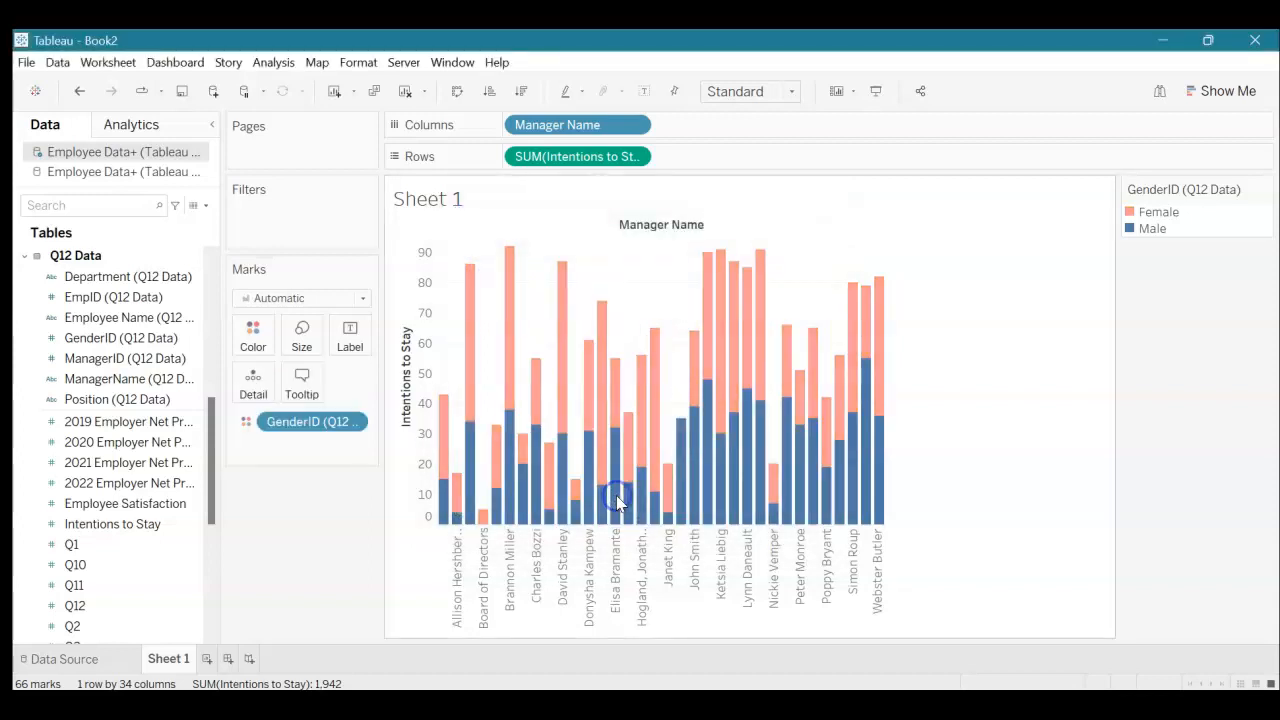
pyautogui.moveTo(490, 510)
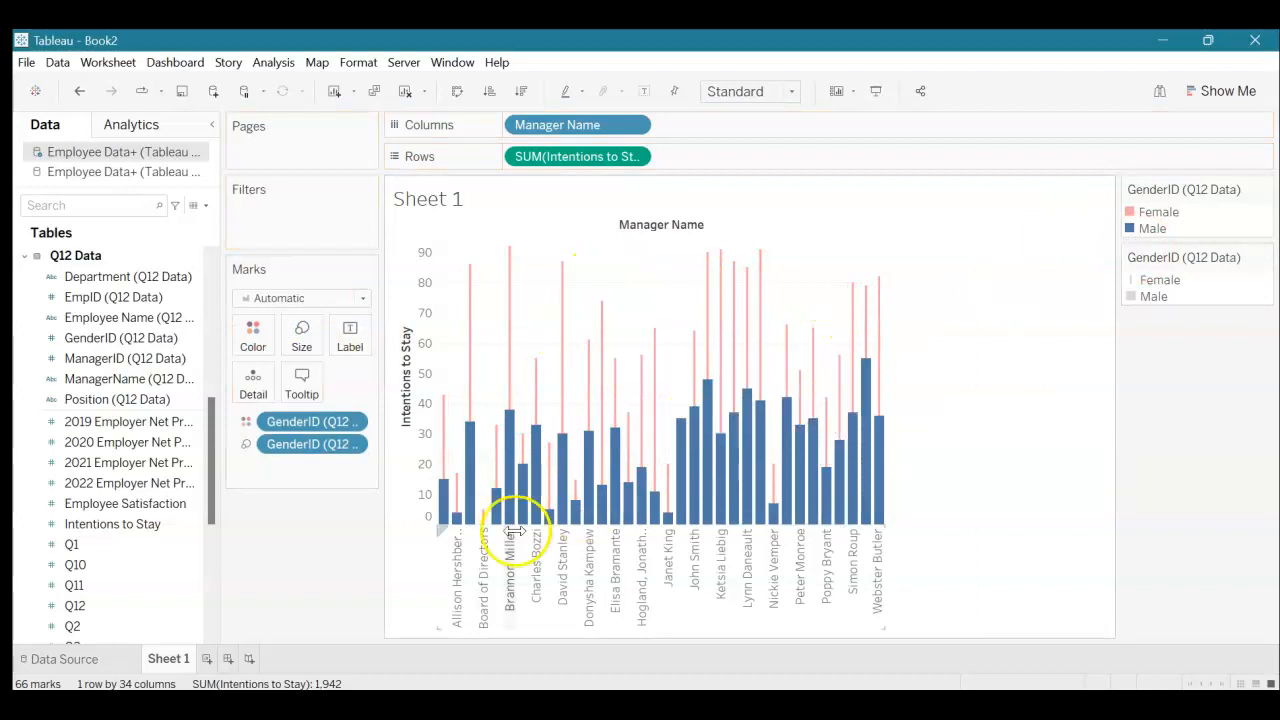
pyautogui.moveTo(950, 450)
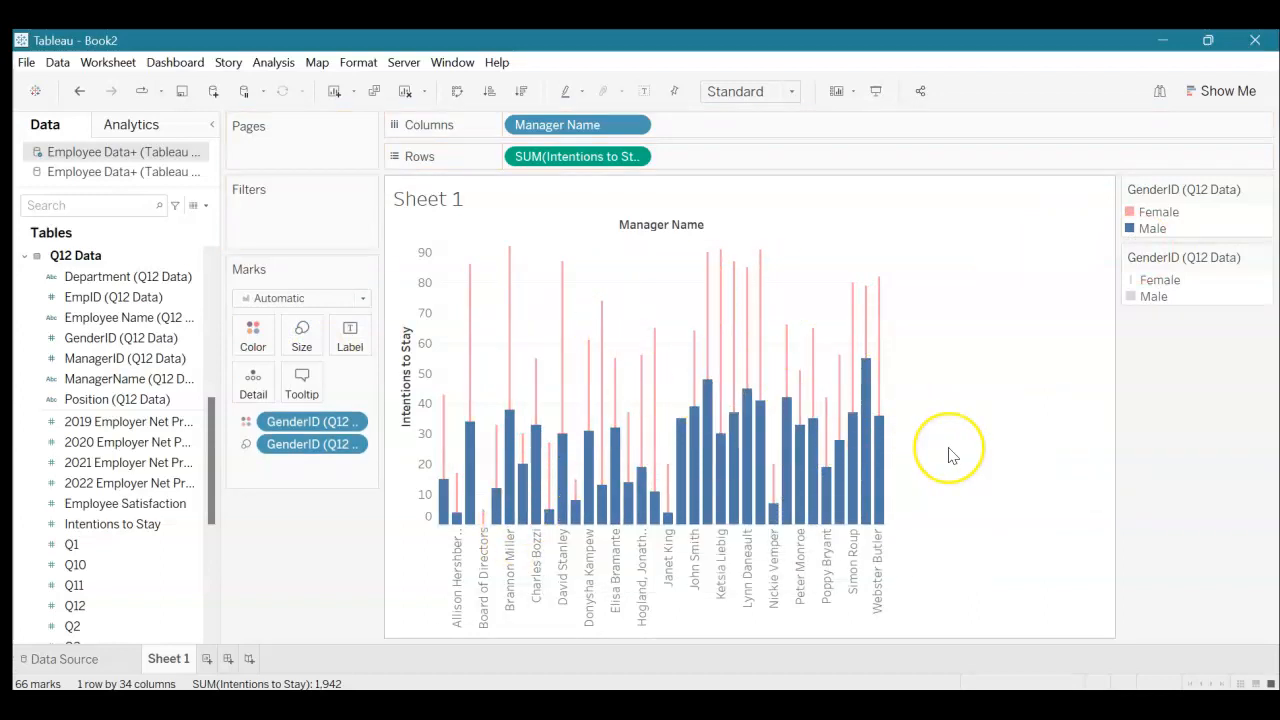
pyautogui.moveTo(950, 456)
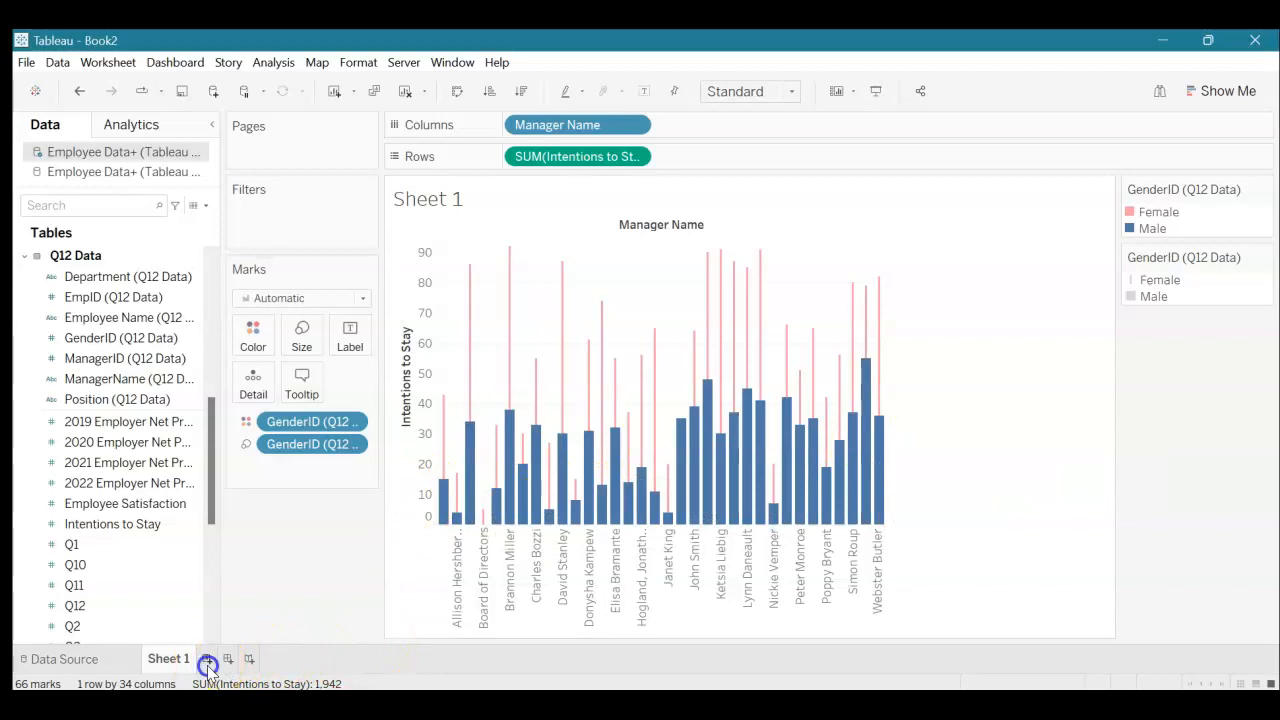
# Step: On a new worksheet, chart SUM(Employee Satisfaction) by Department, shaded by satisfaction
pyautogui.click(228, 658)
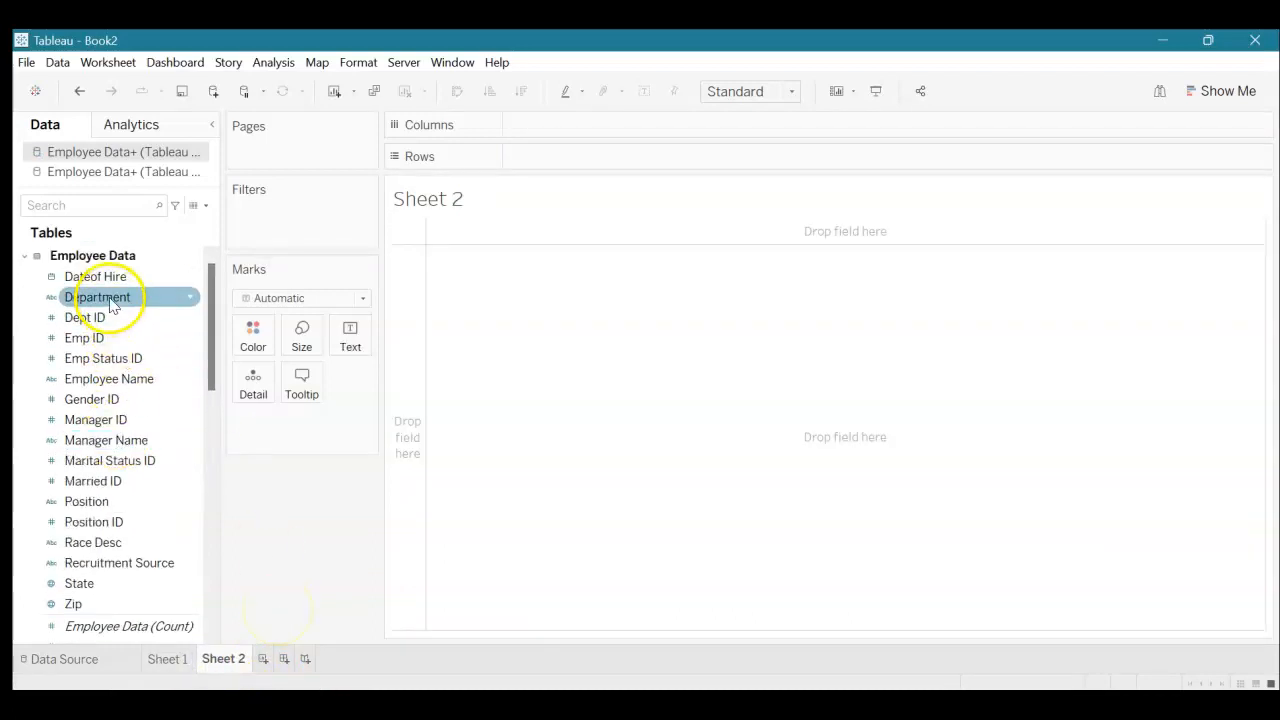
pyautogui.moveTo(96, 296); pyautogui.dragTo(548, 124)
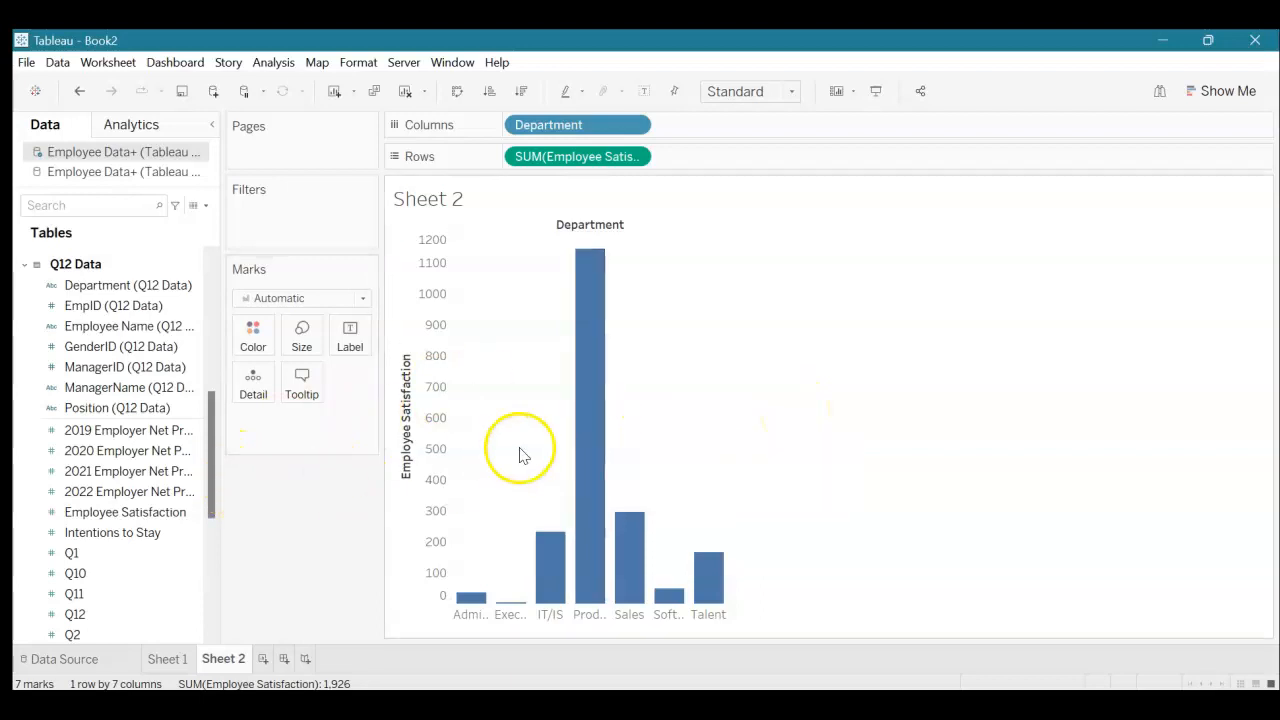
pyautogui.click(116, 512)
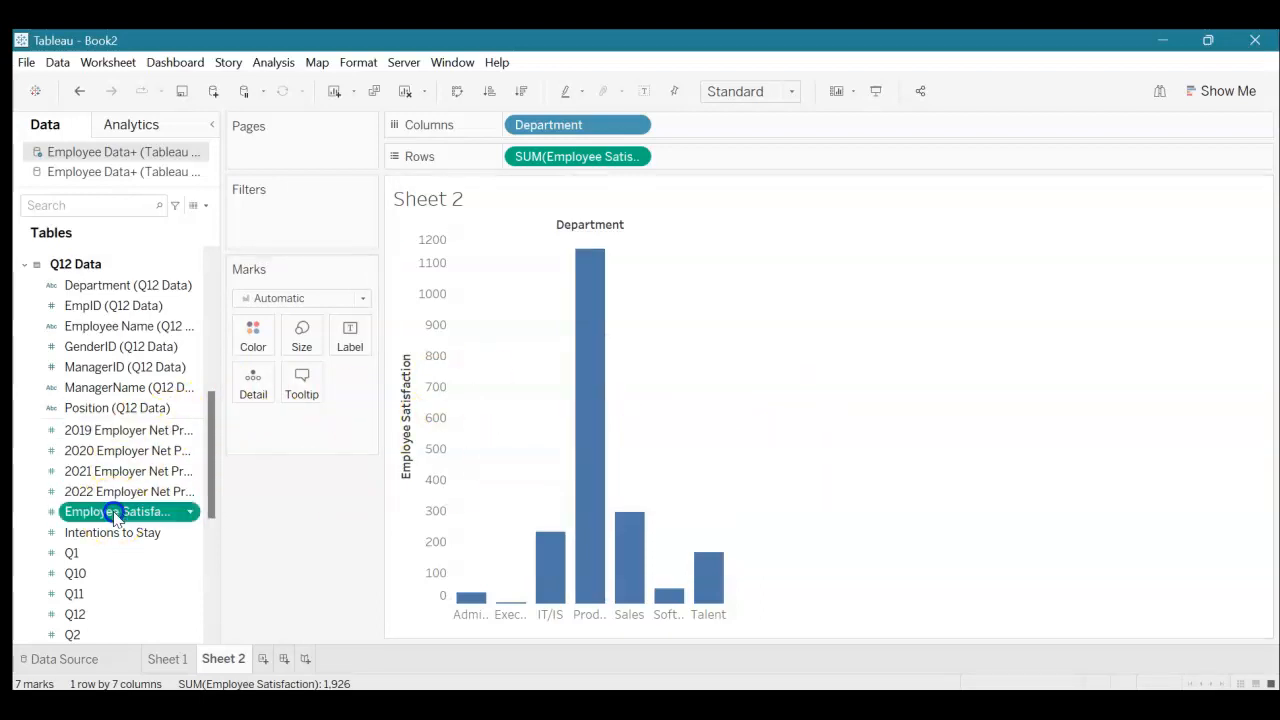
pyautogui.moveTo(116, 512); pyautogui.dragTo(252, 336)
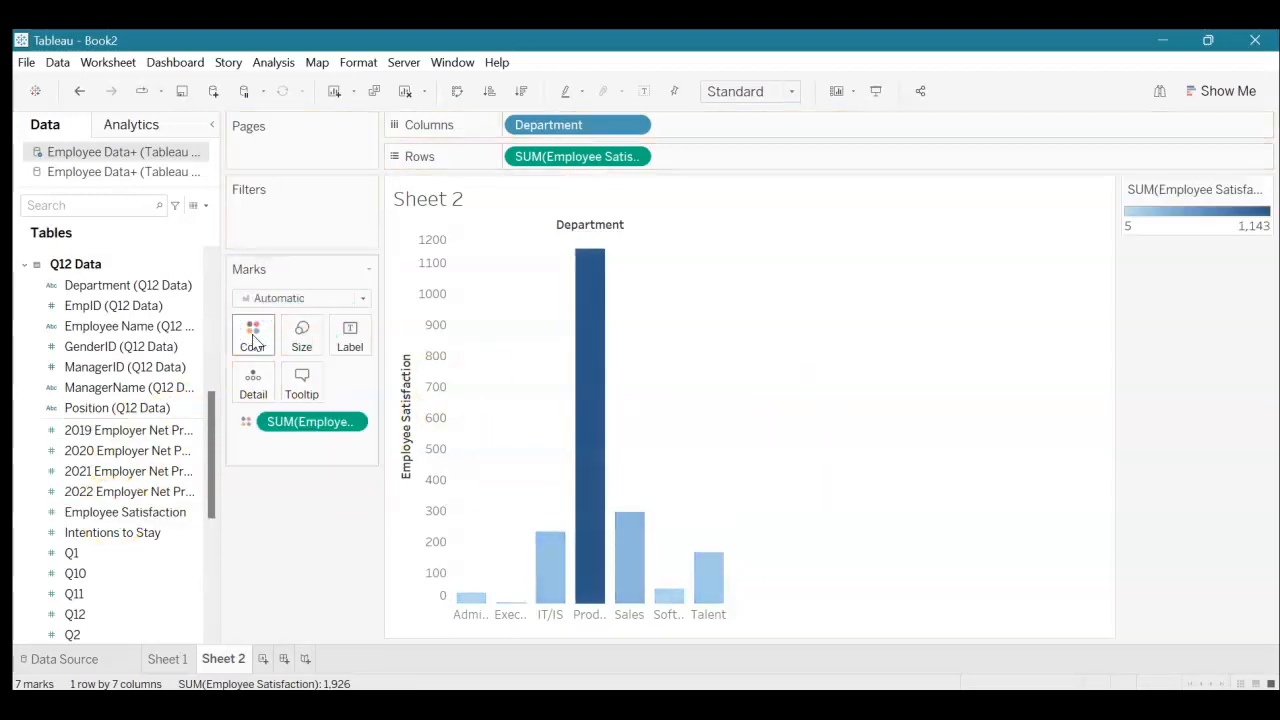
# Step: Apply the Sunrise-Sunset Diverging palette to the department satisfaction bars
pyautogui.click(252, 334)
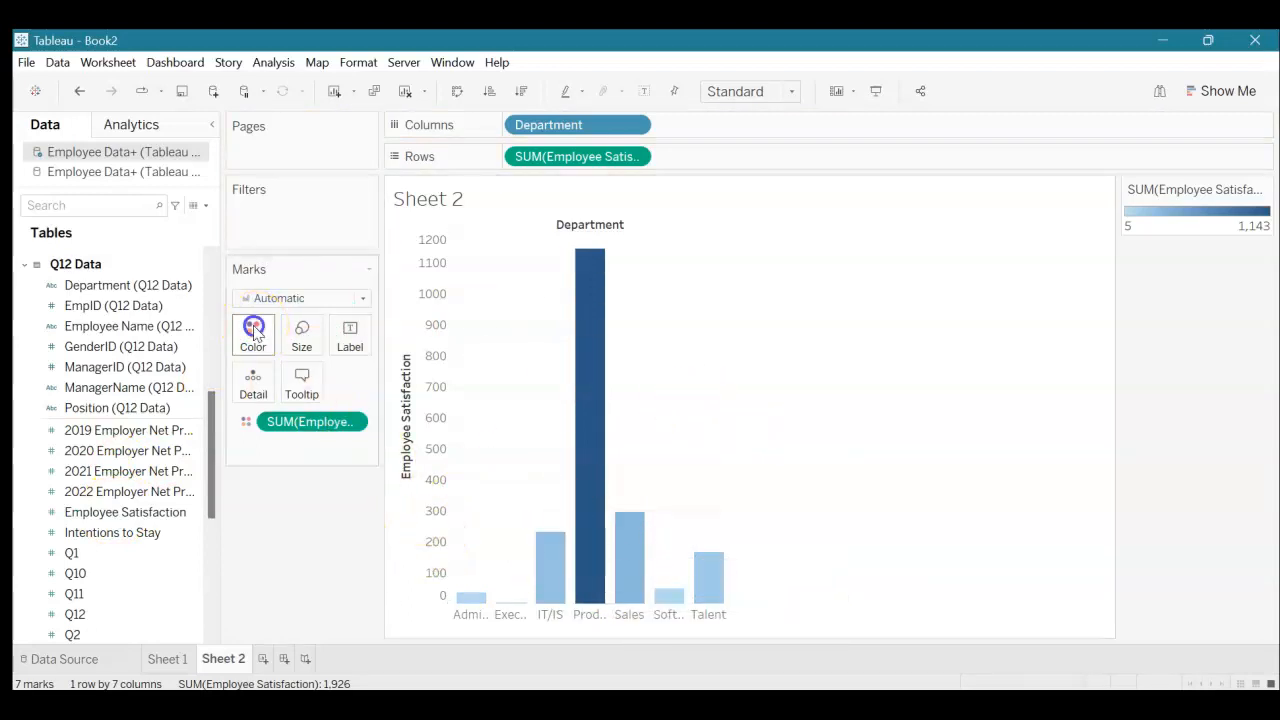
pyautogui.click(252, 332)
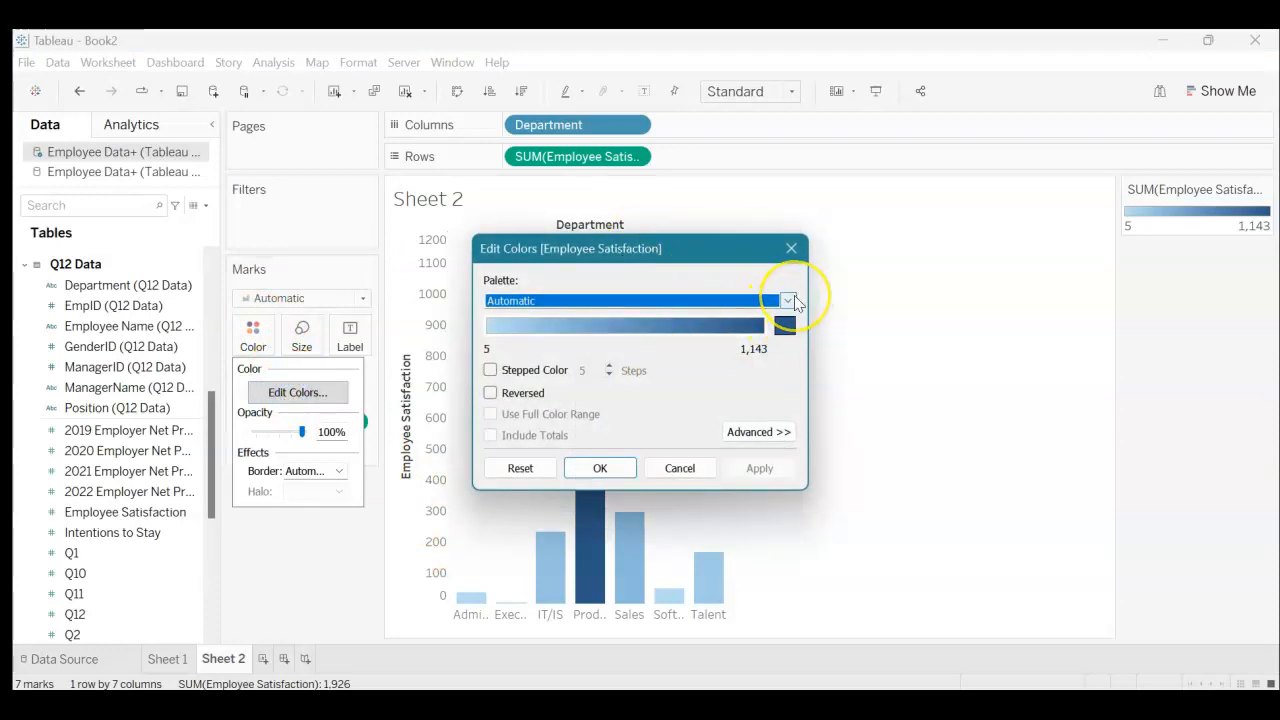
pyautogui.click(788, 300)
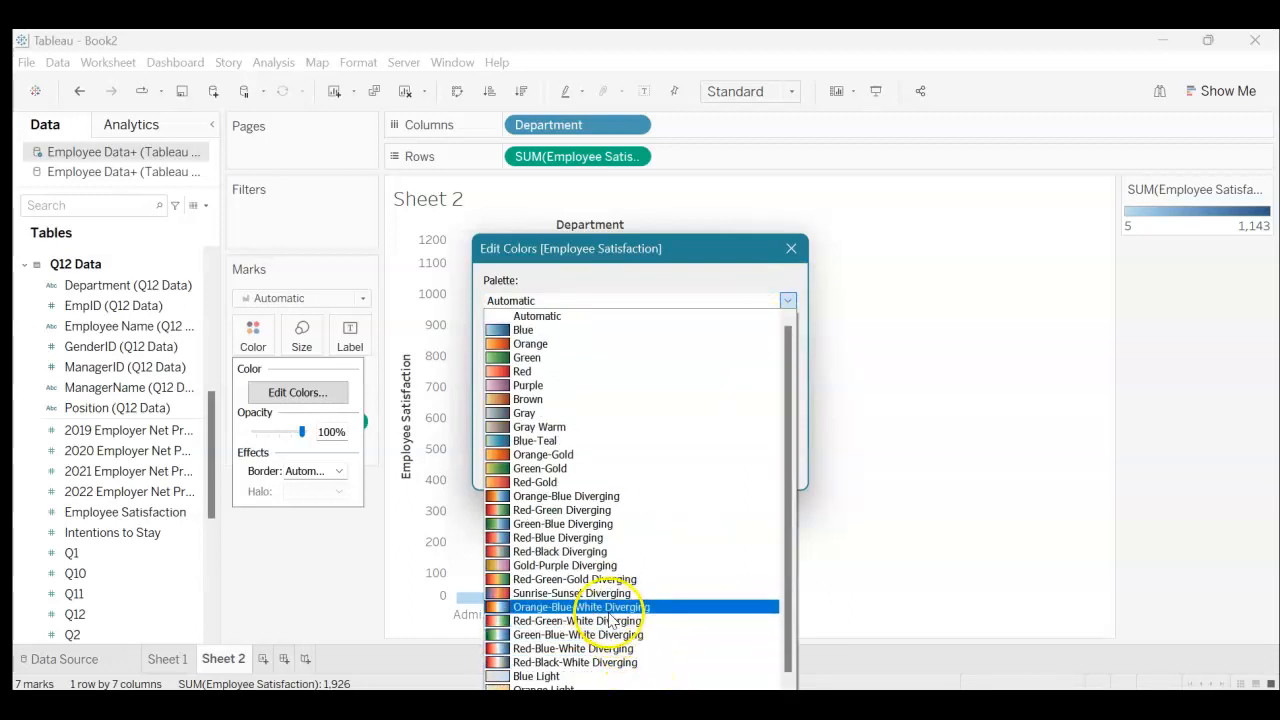
pyautogui.click(572, 592)
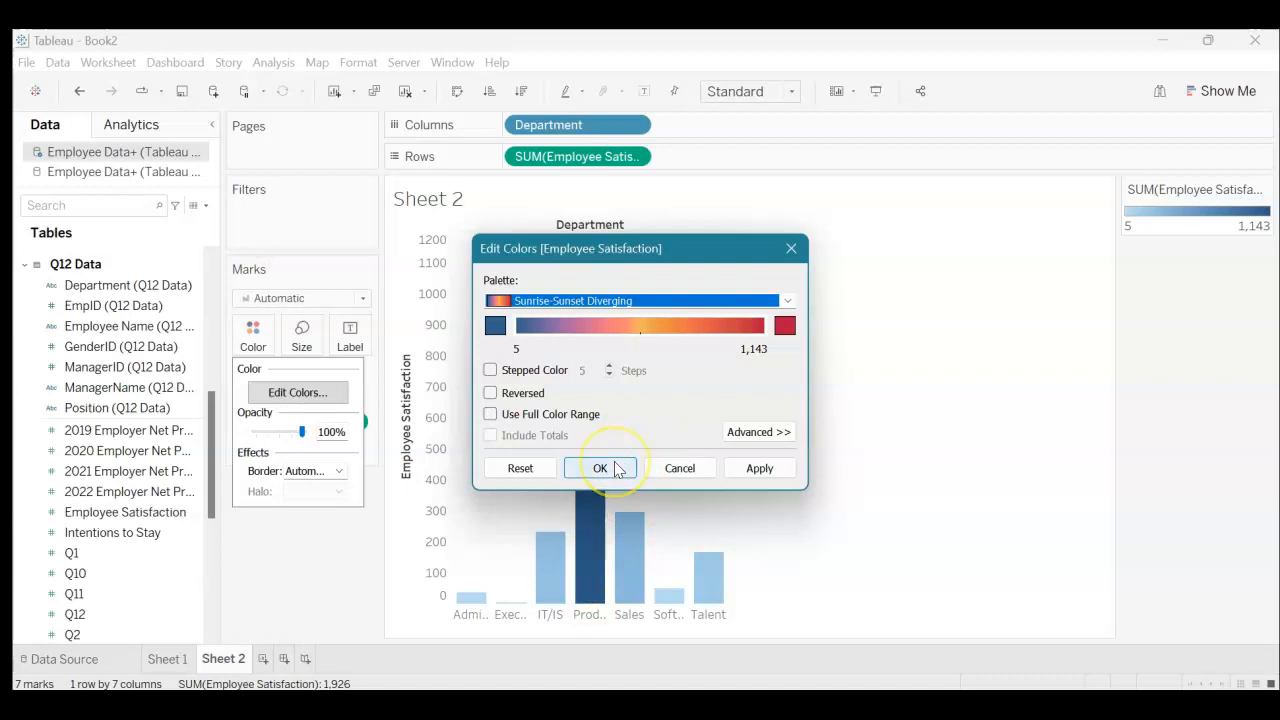
pyautogui.click(600, 468)
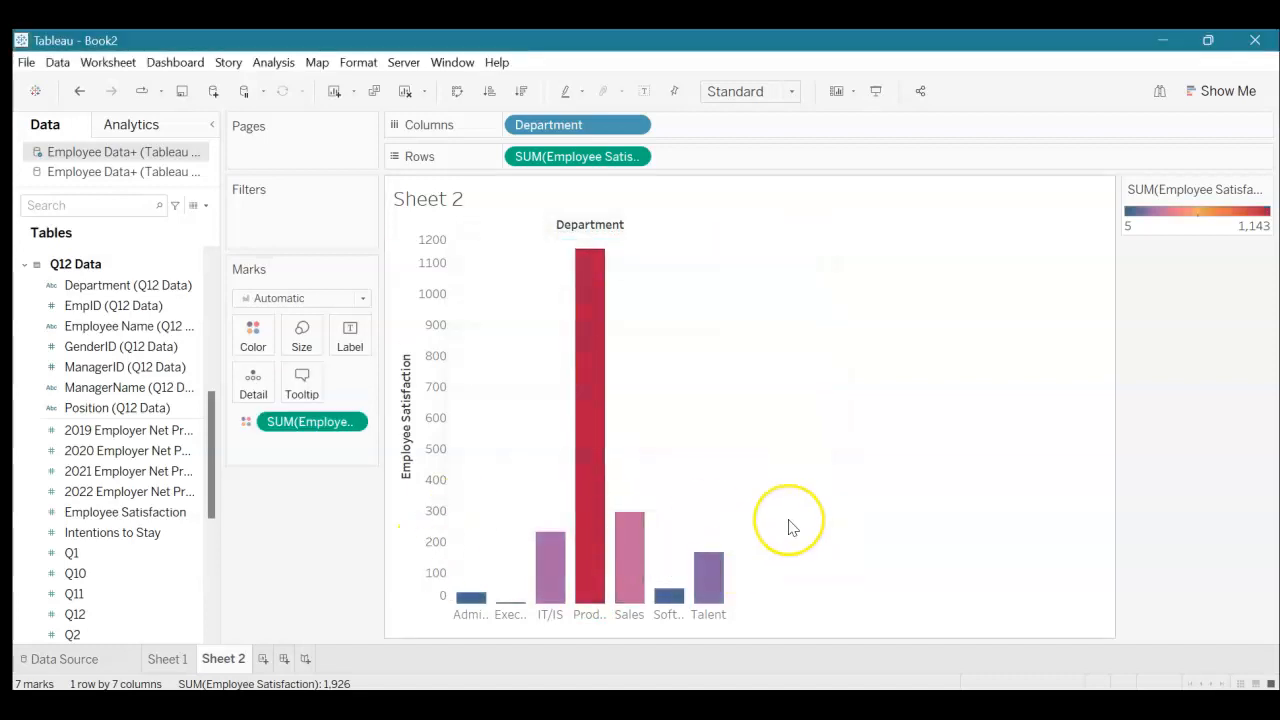
pyautogui.moveTo(616, 486)
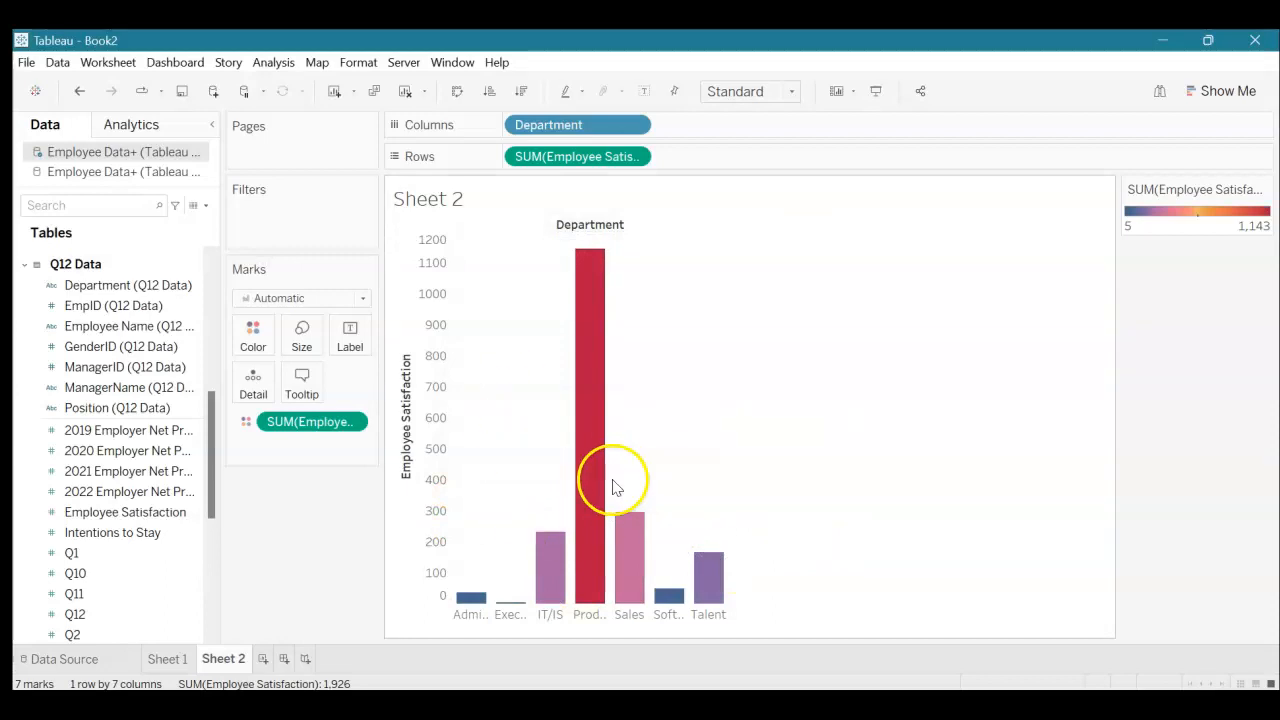
pyautogui.moveTo(600, 490)
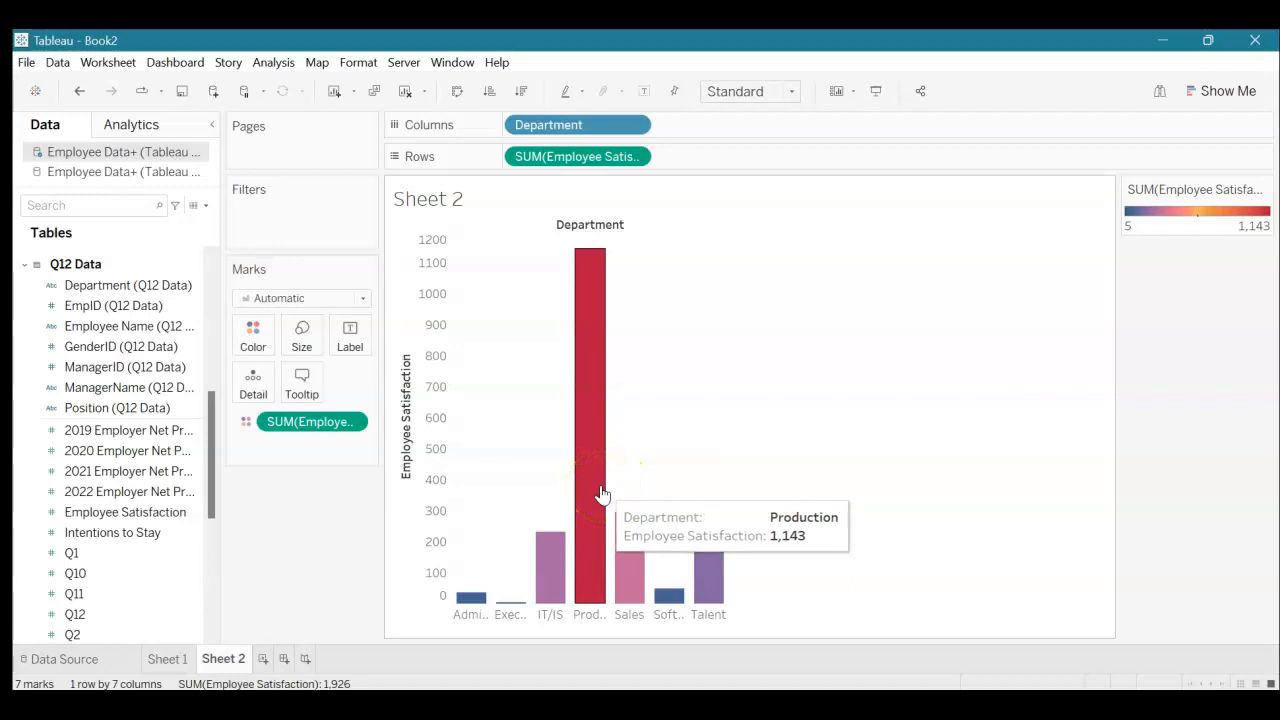
# Step: Switch the mark type from Automatic to Shape for the department chart
pyautogui.click(362, 298)
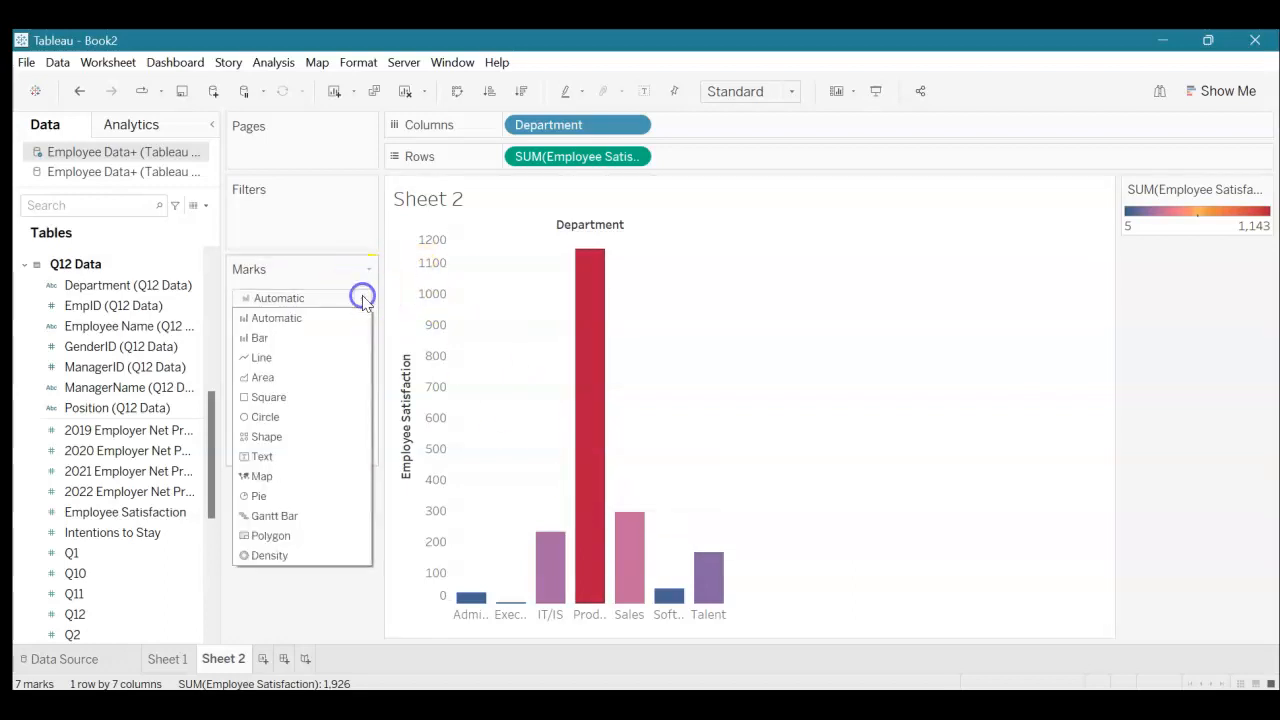
pyautogui.click(266, 436)
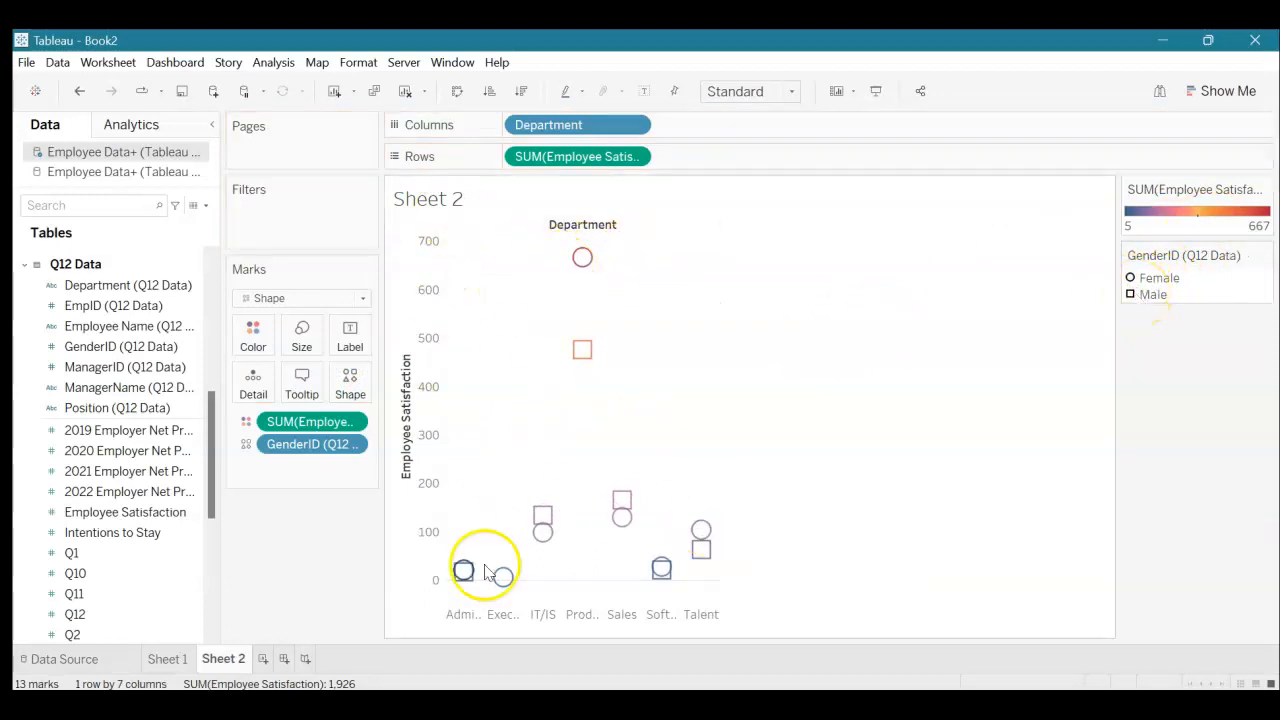
pyautogui.moveTo(464, 572)
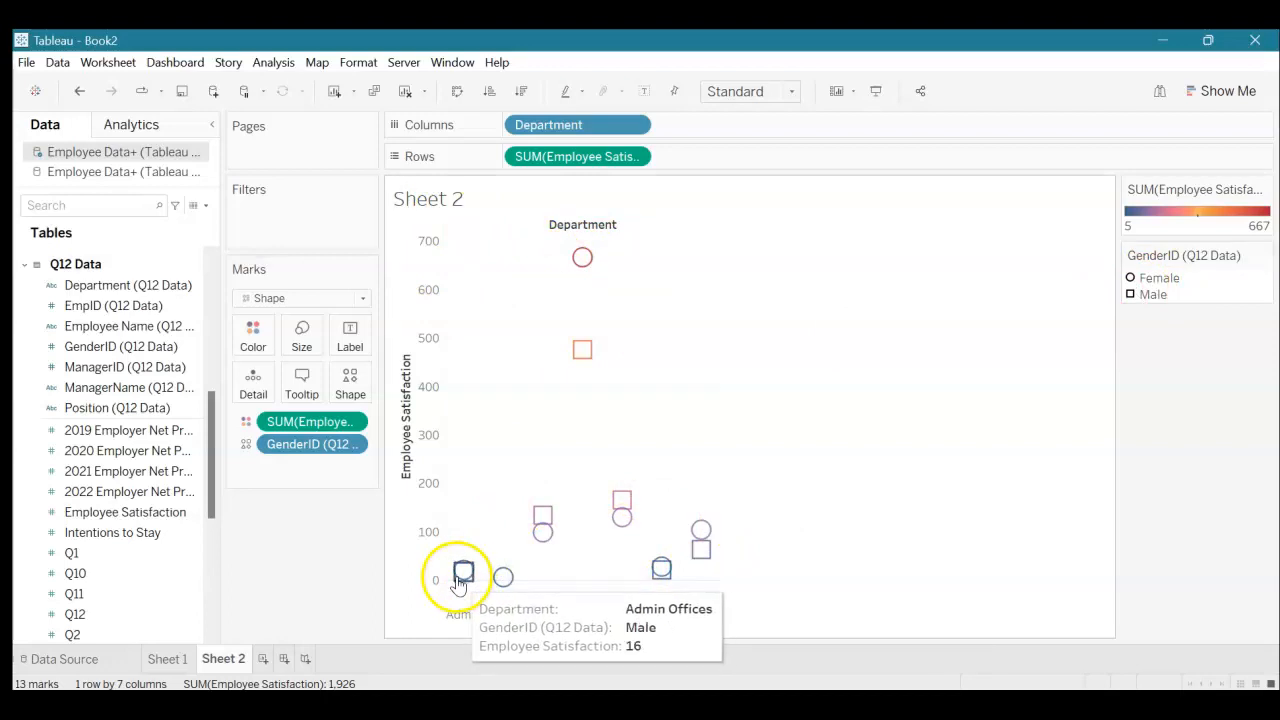
pyautogui.click(350, 384)
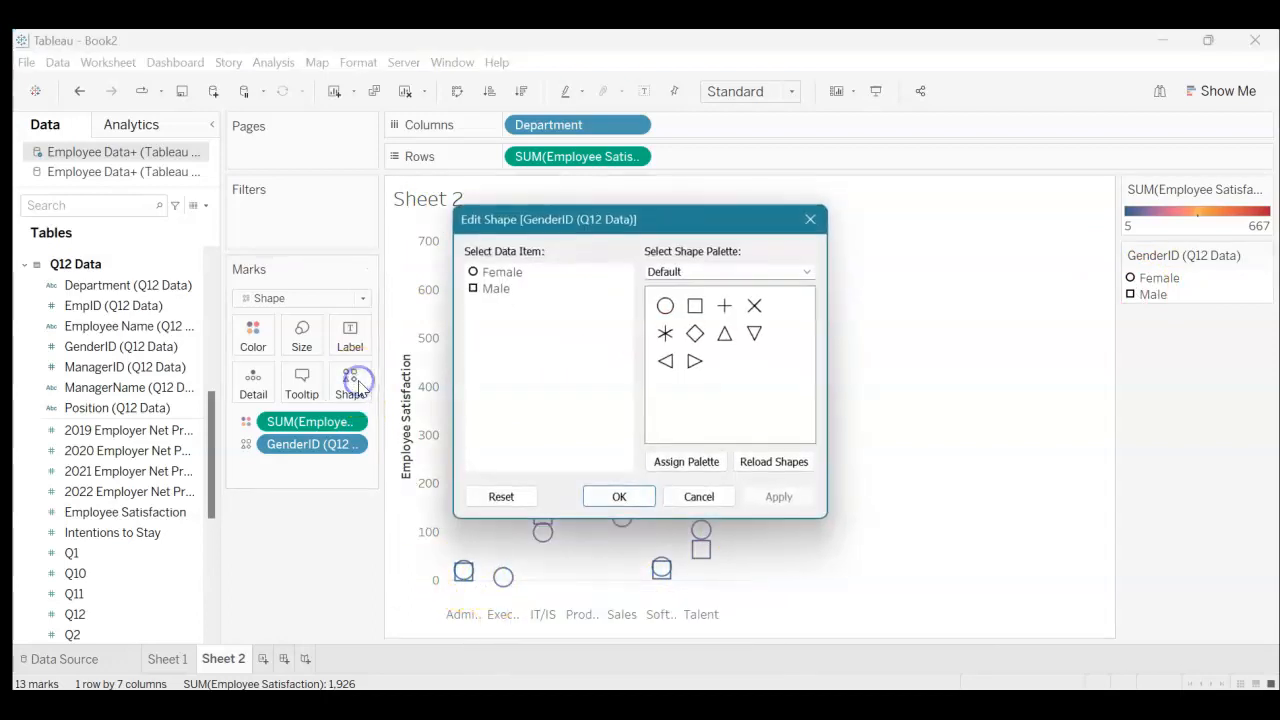
pyautogui.click(804, 272)
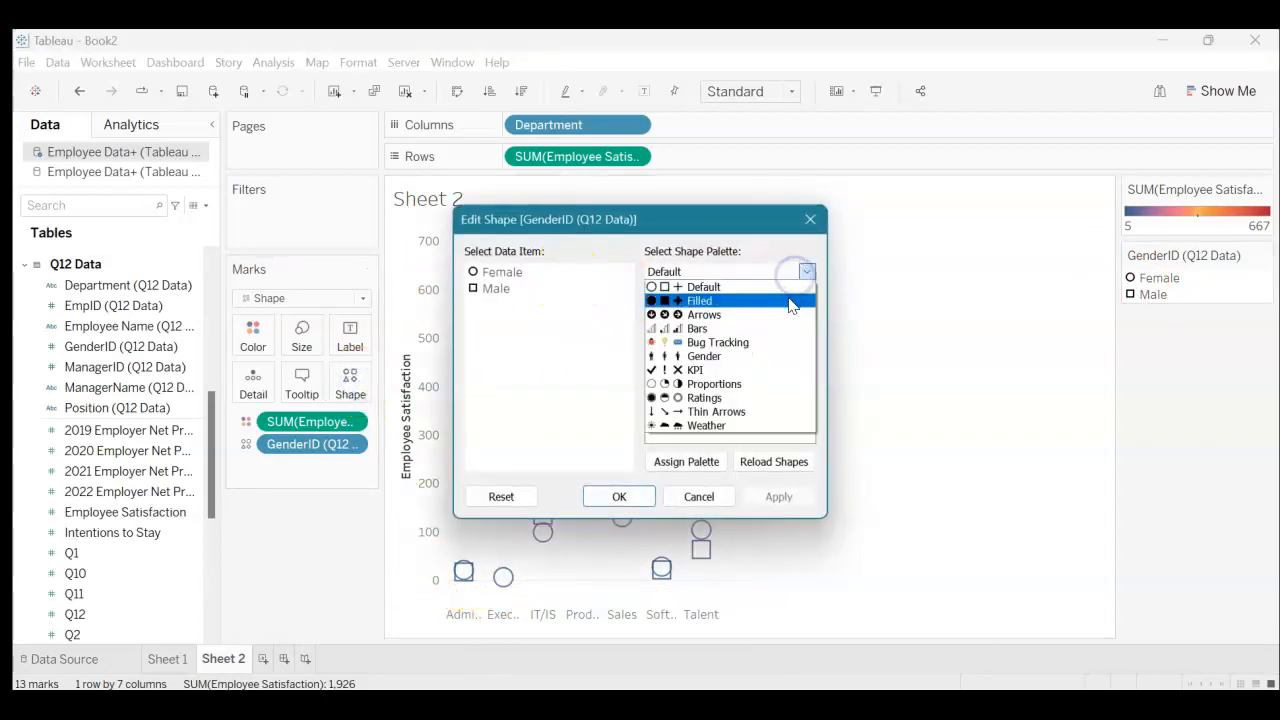
pyautogui.click(704, 288)
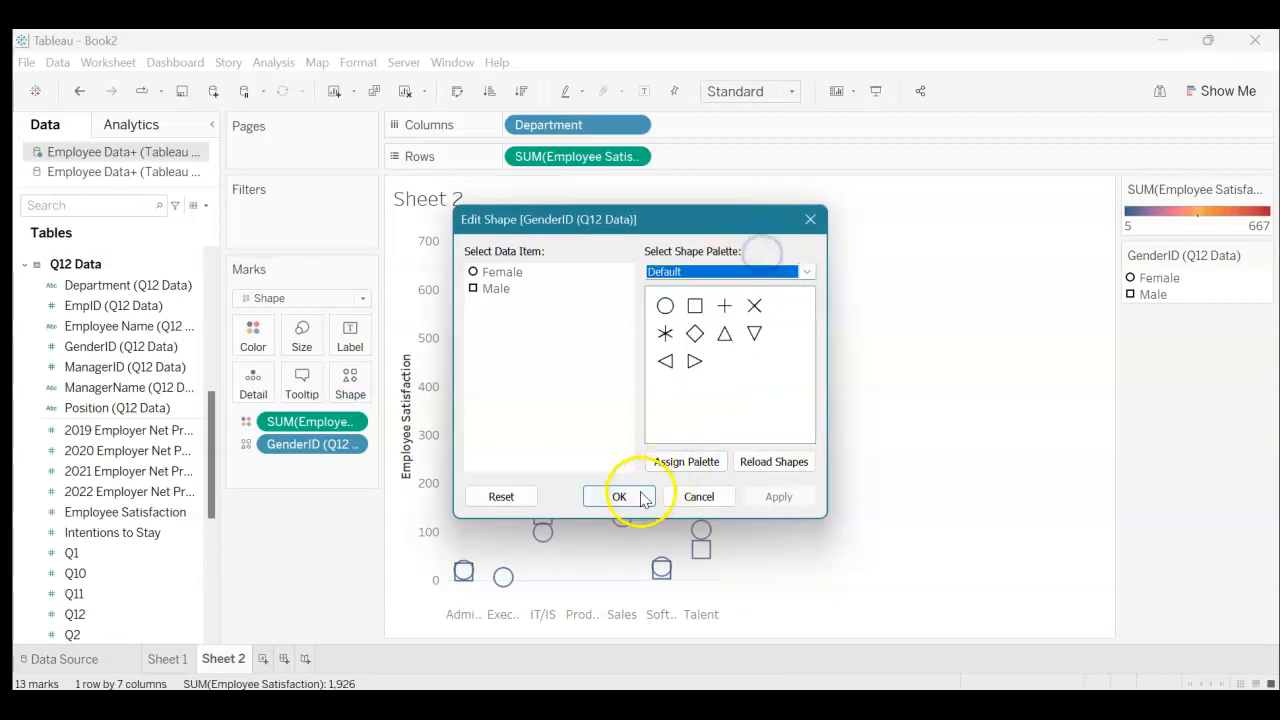
pyautogui.click(620, 496)
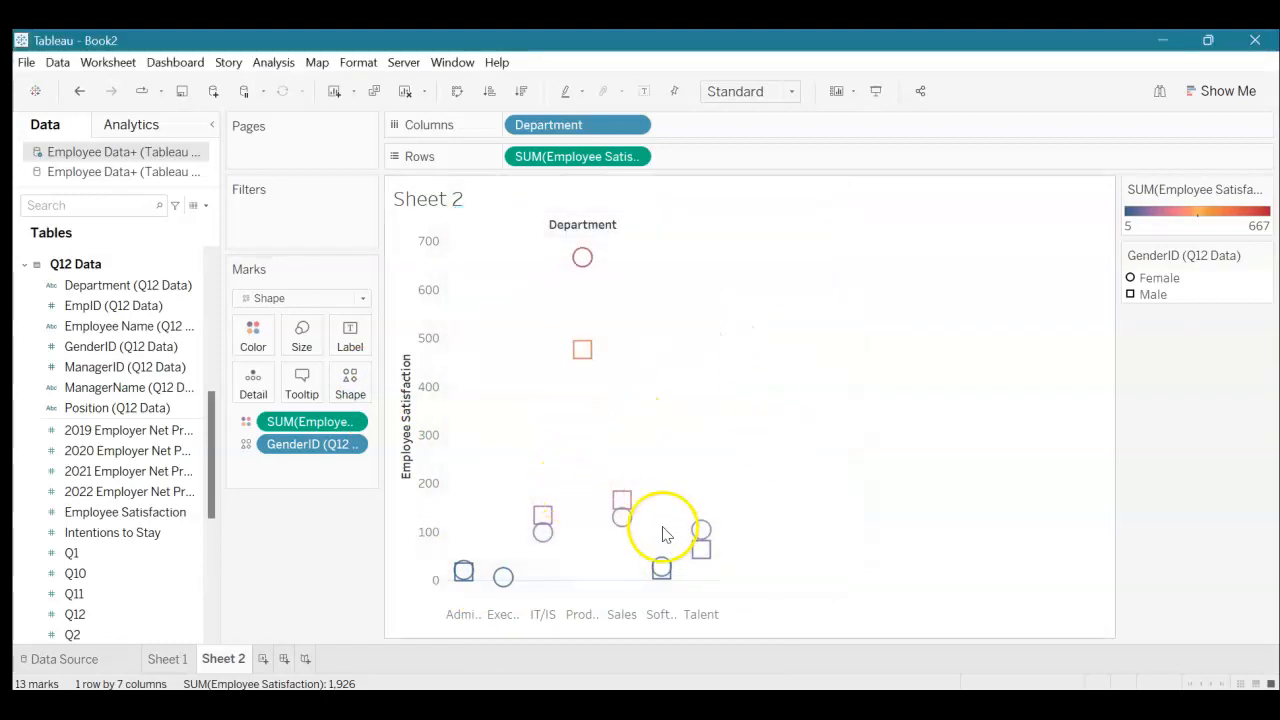
pyautogui.moveTo(662, 568)
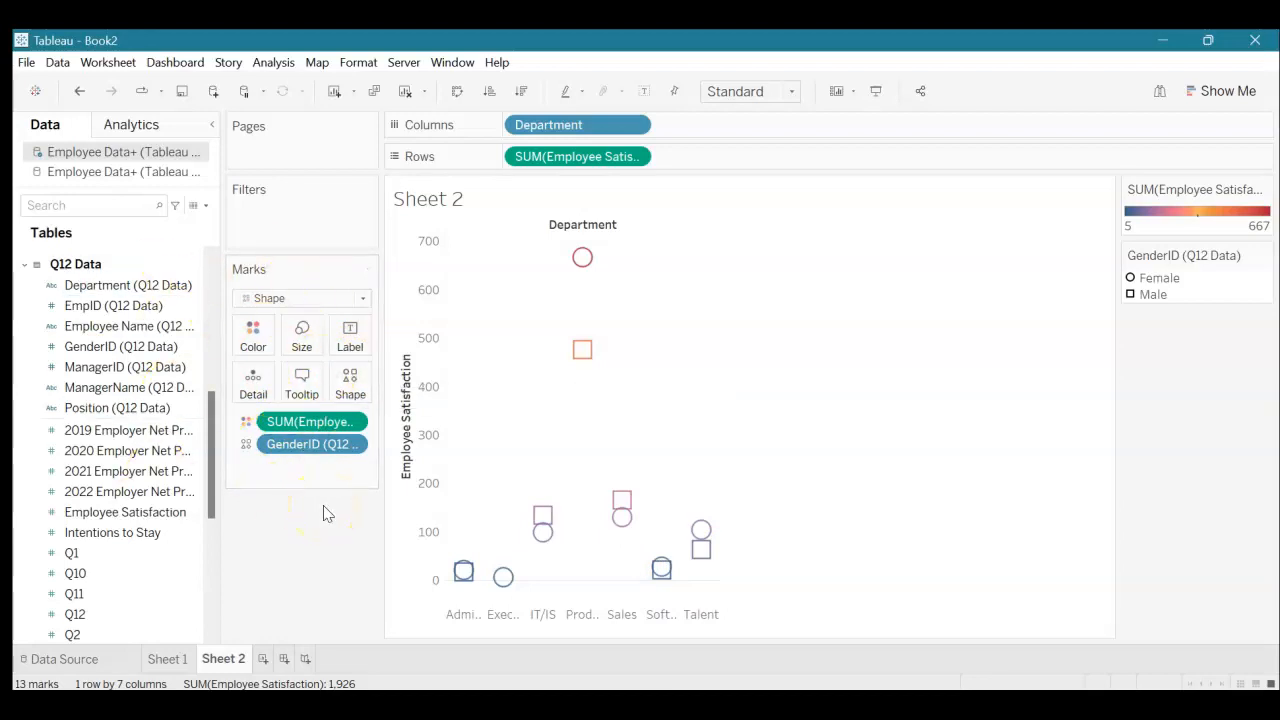
pyautogui.moveTo(328, 512)
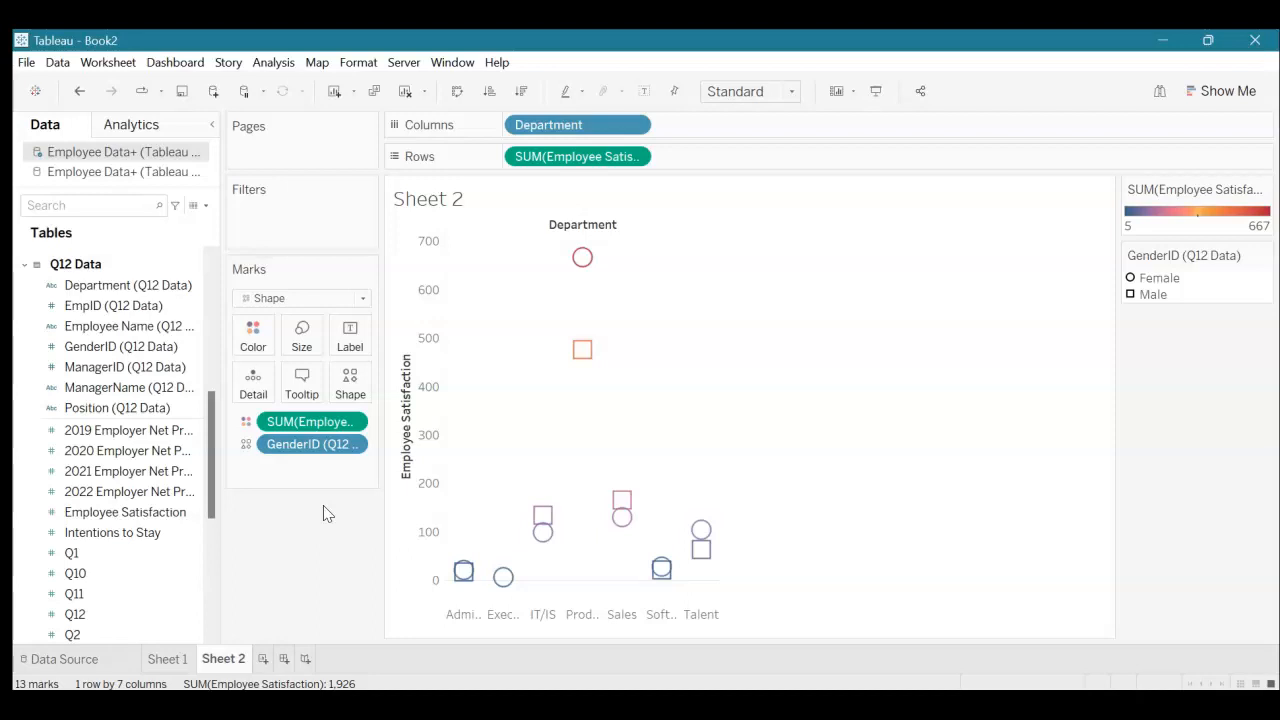
pyautogui.click(76, 634)
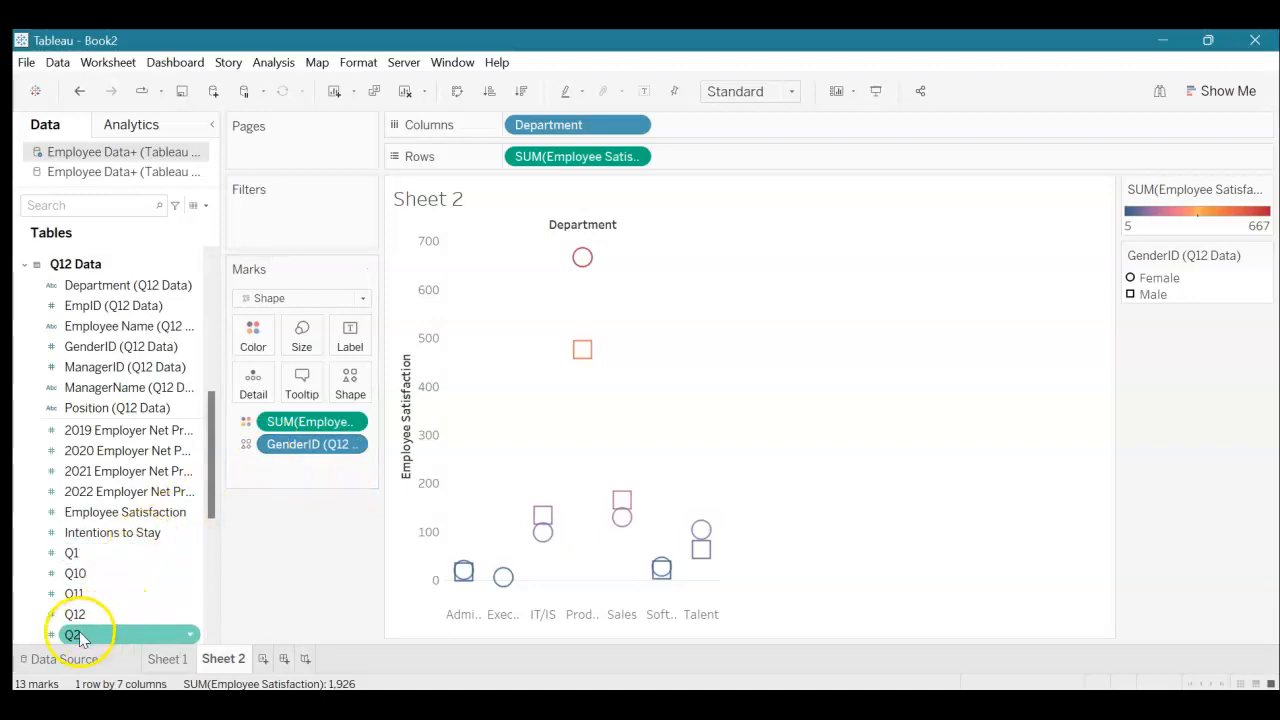